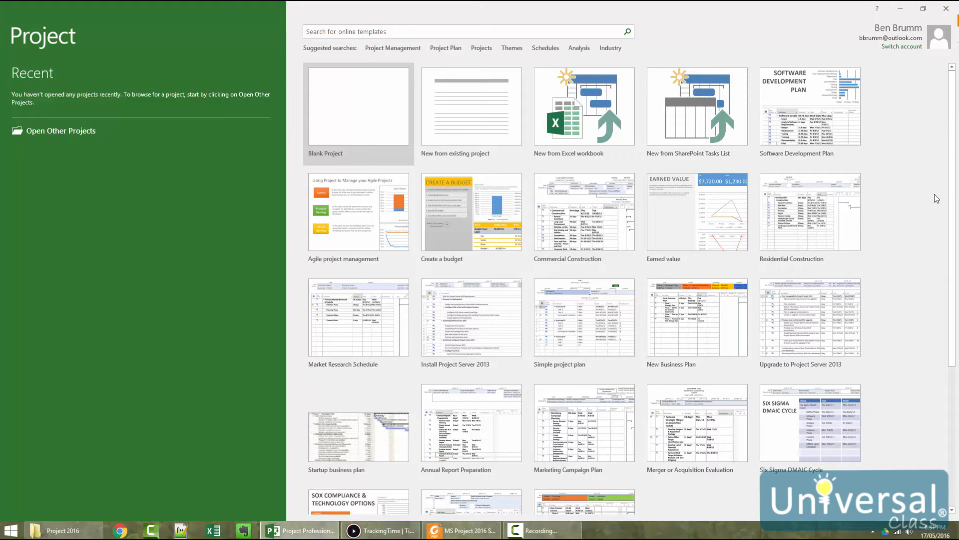
mouse_move(396, 133)
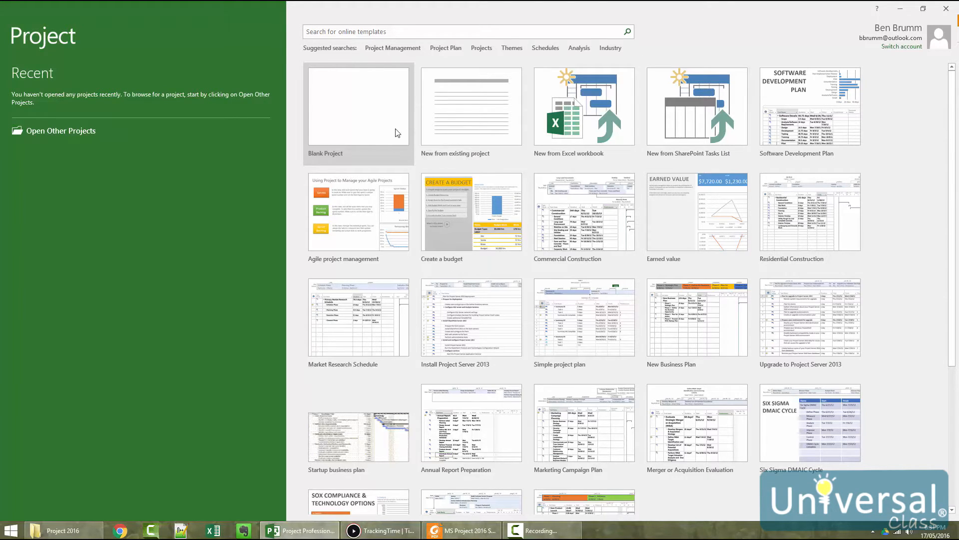
mouse_move(386, 129)
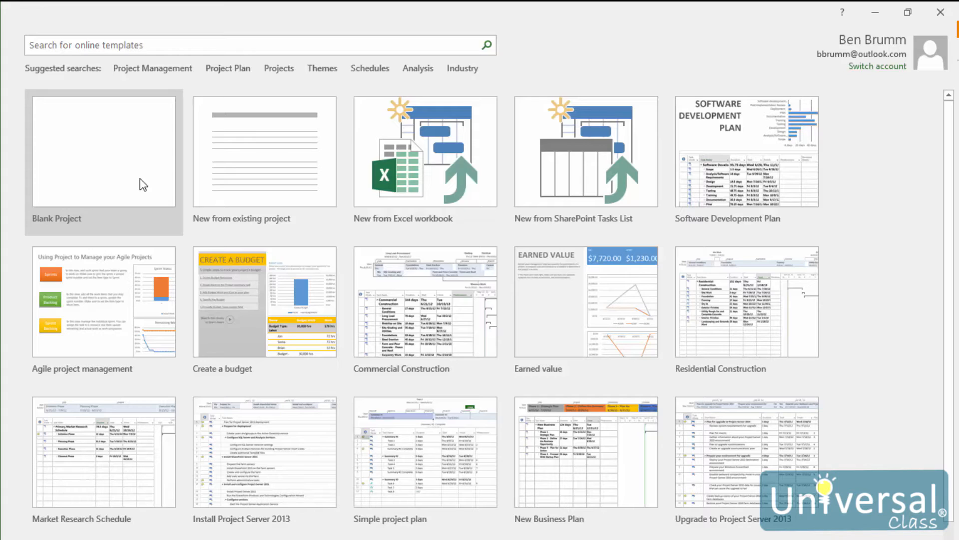
mouse_move(115, 193)
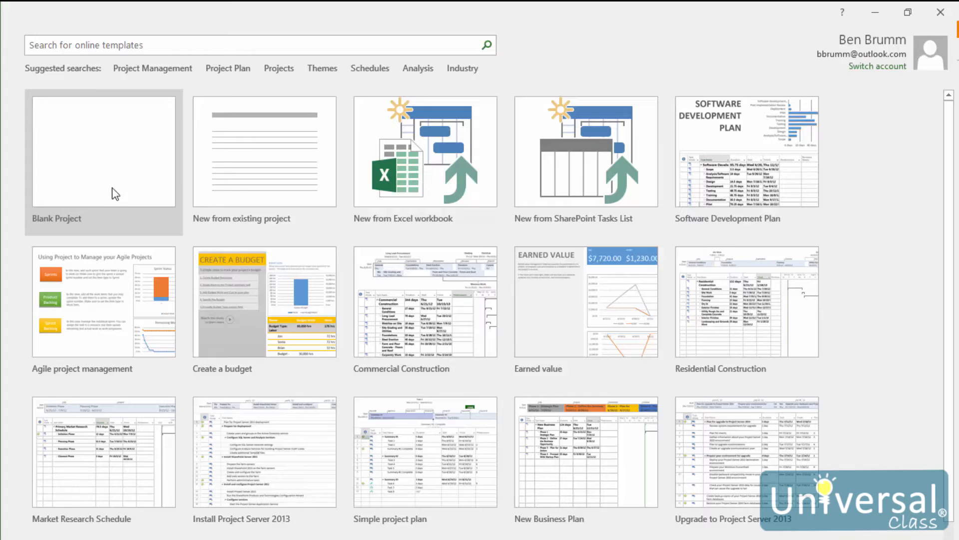
mouse_move(121, 189)
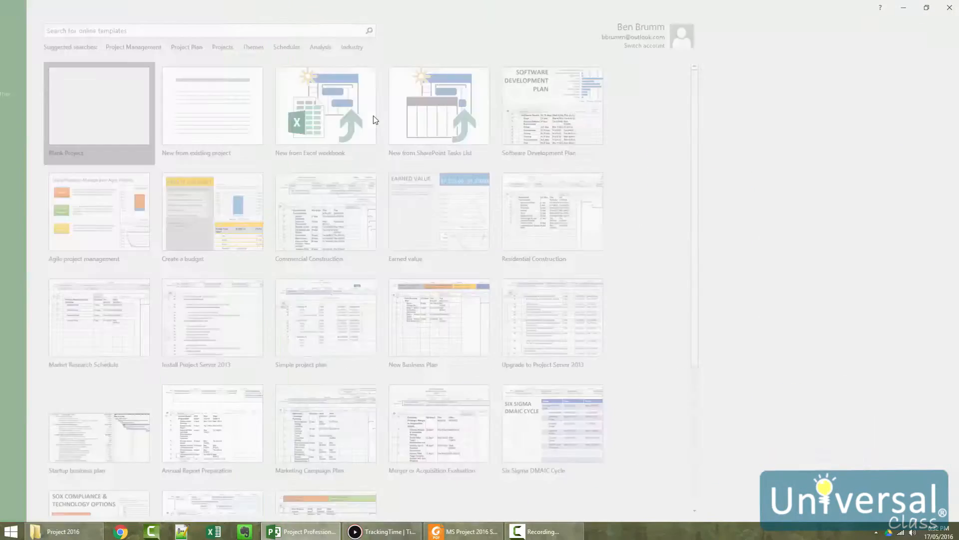
- Start a blank project, browse the File open and New screens, and create a blank project again
left_click(99, 107)
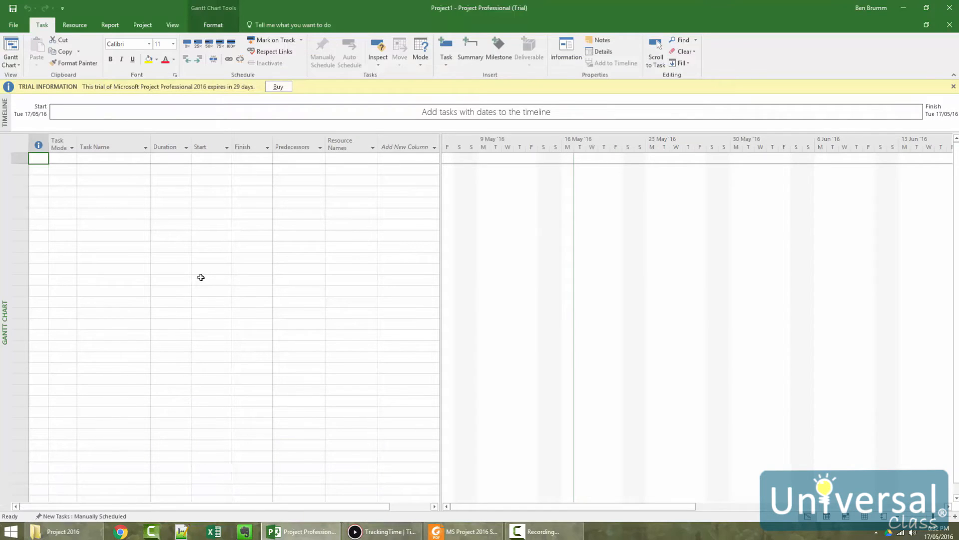
left_click(13, 24)
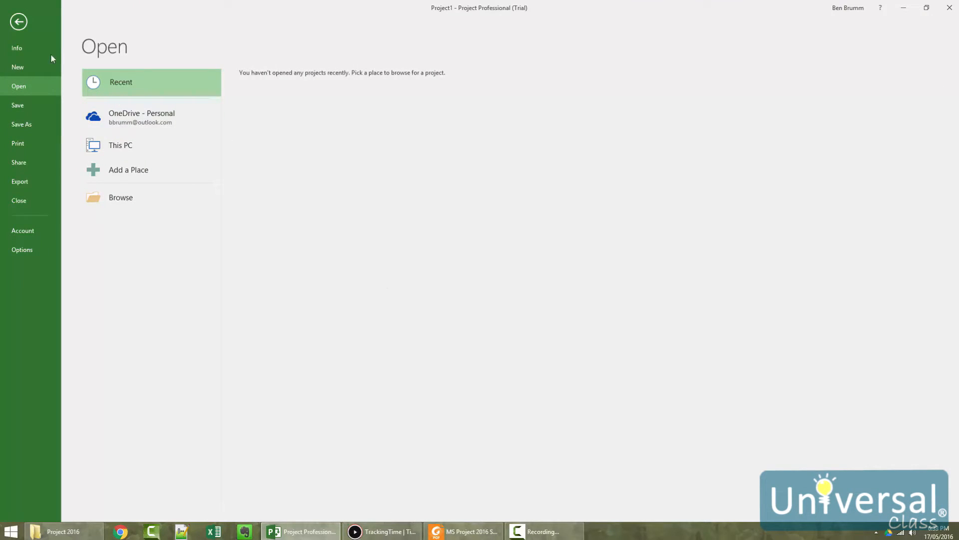
left_click(18, 67)
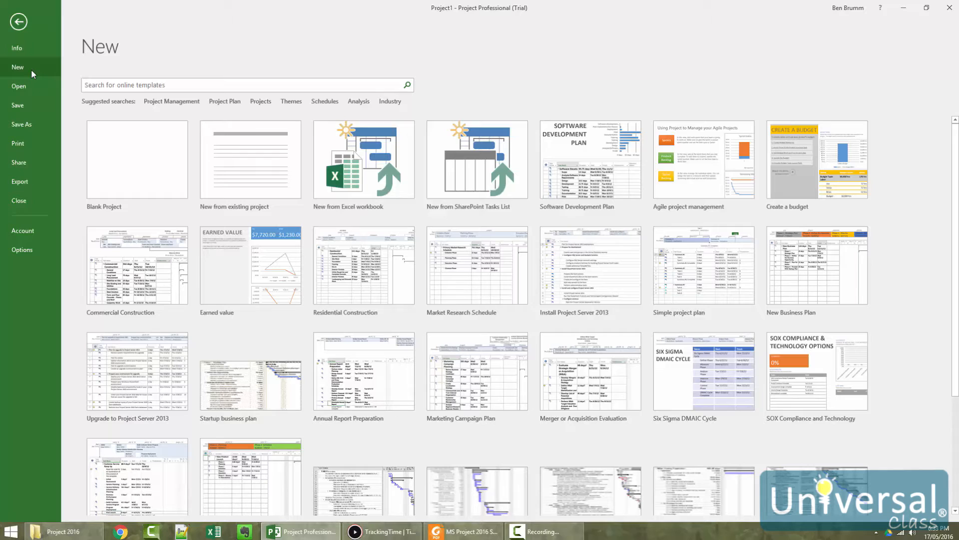
mouse_move(103, 170)
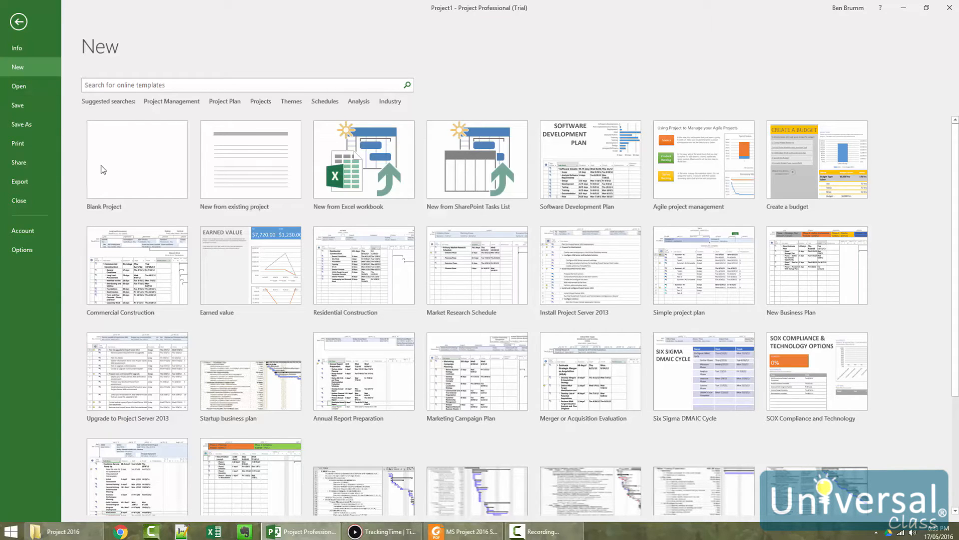
left_click(137, 159)
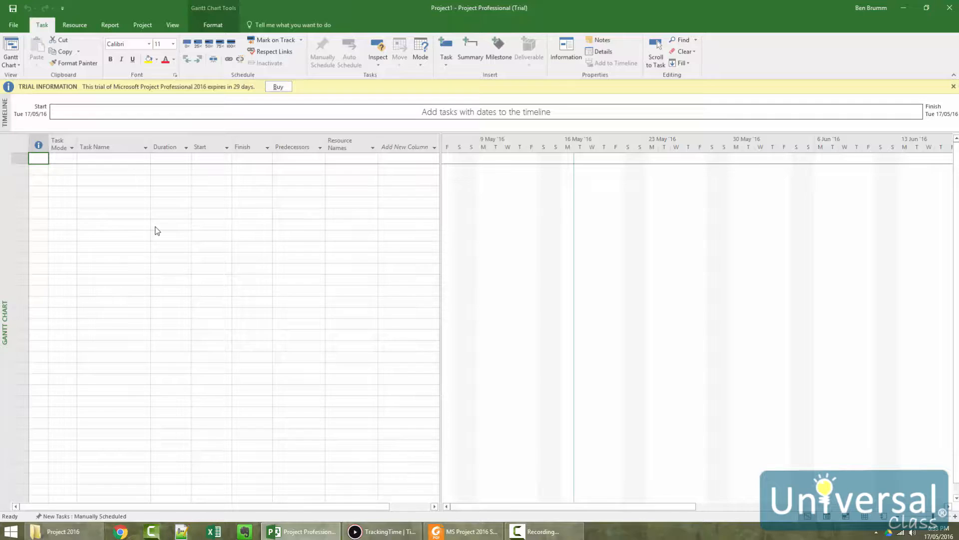
mouse_move(247, 275)
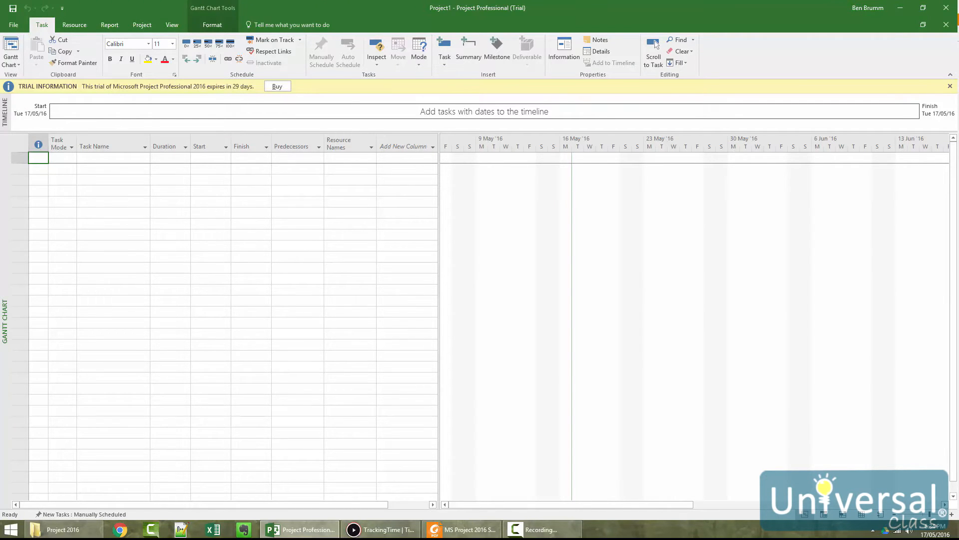
mouse_move(302, 258)
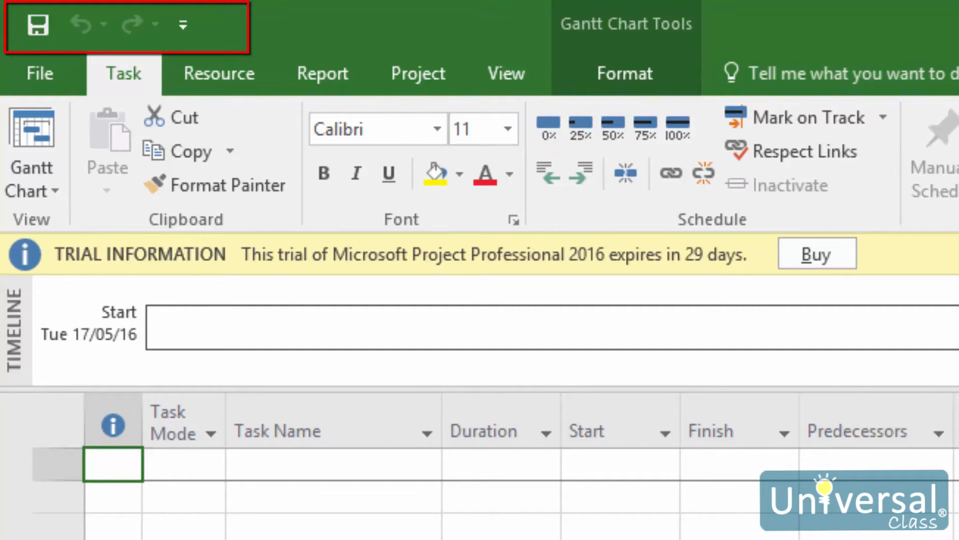
mouse_move(297, 31)
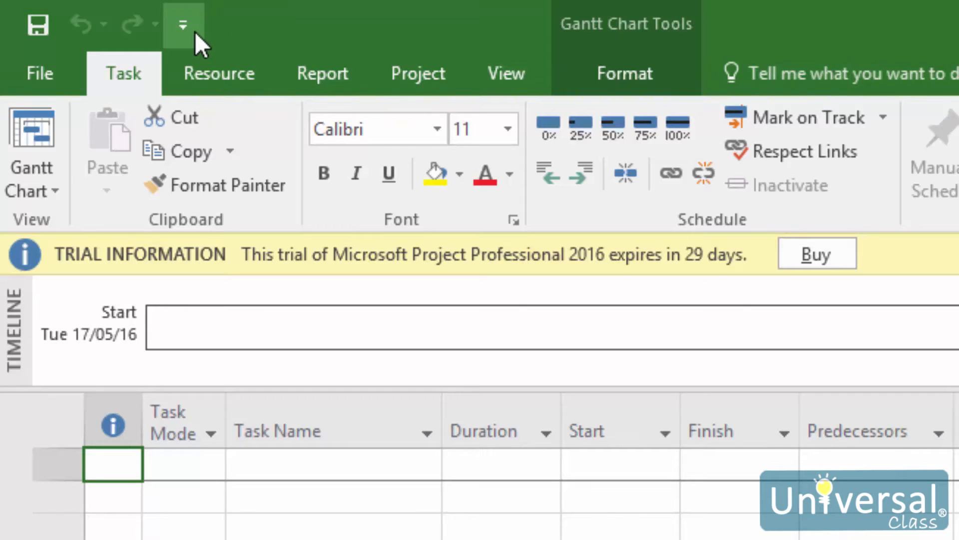
- Check New in the Customize Quick Access Toolbar list so it joins Save, Undo and Redo
left_click(182, 23)
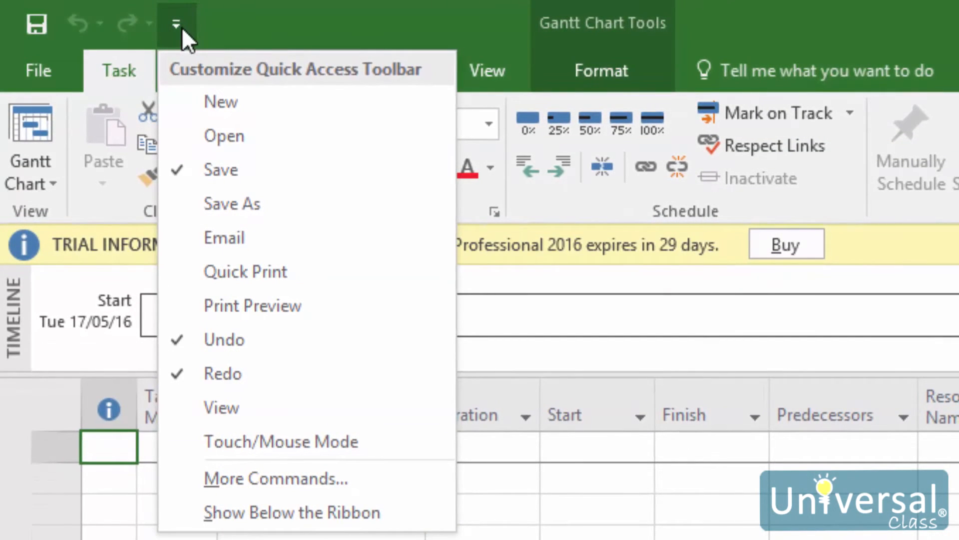
mouse_move(213, 63)
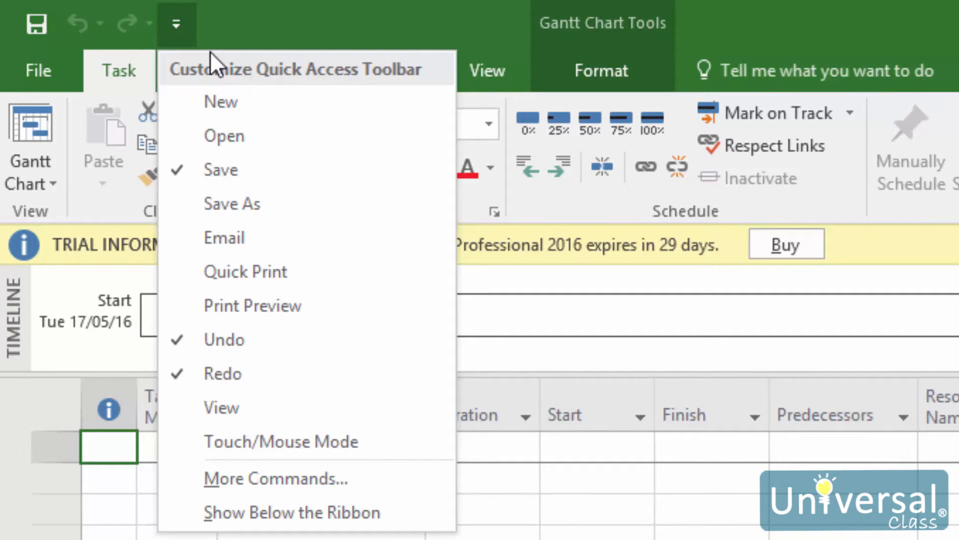
mouse_move(263, 80)
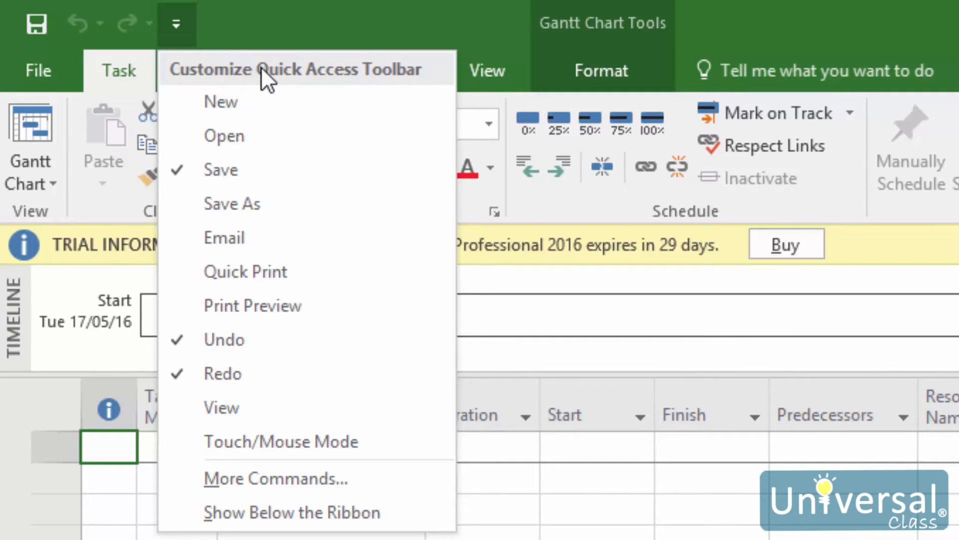
mouse_move(335, 156)
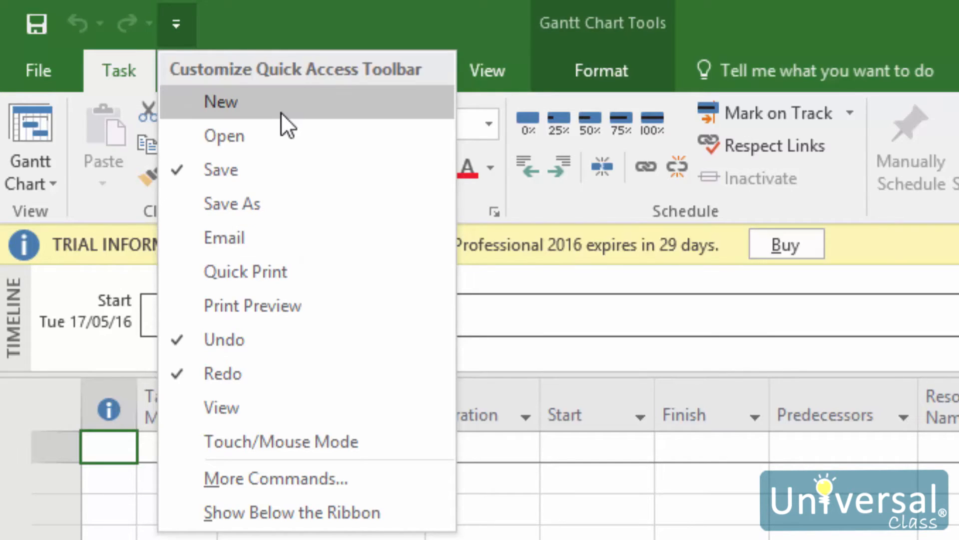
left_click(219, 102)
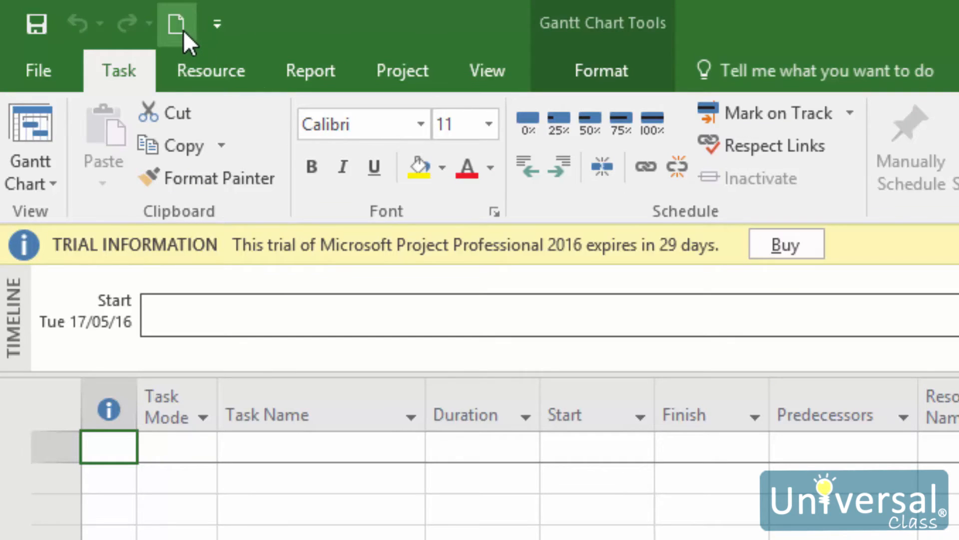
mouse_move(177, 23)
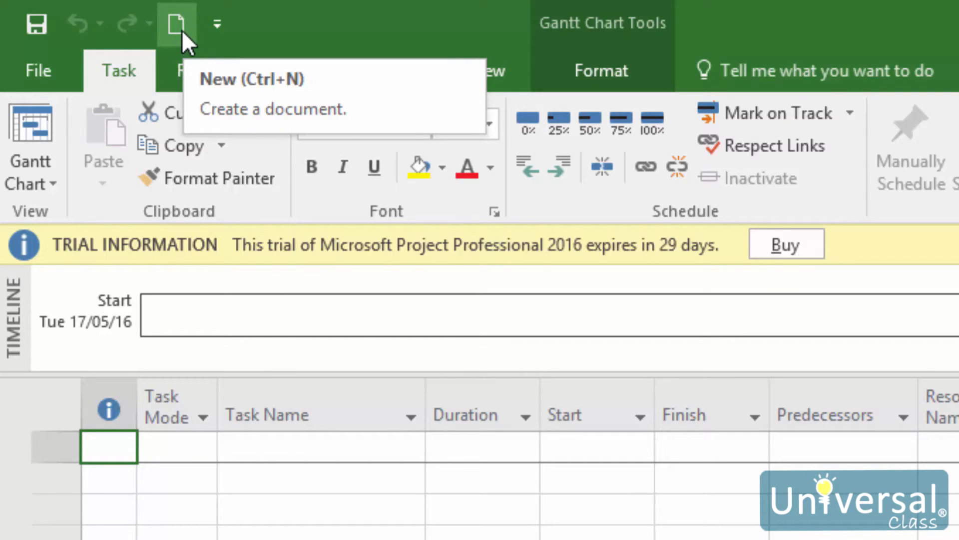
left_click(217, 23)
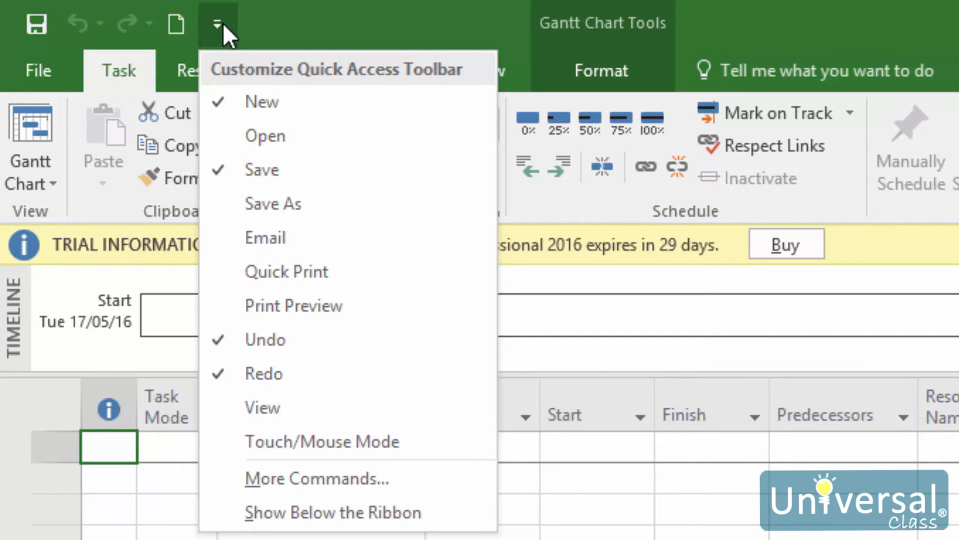
left_click(324, 40)
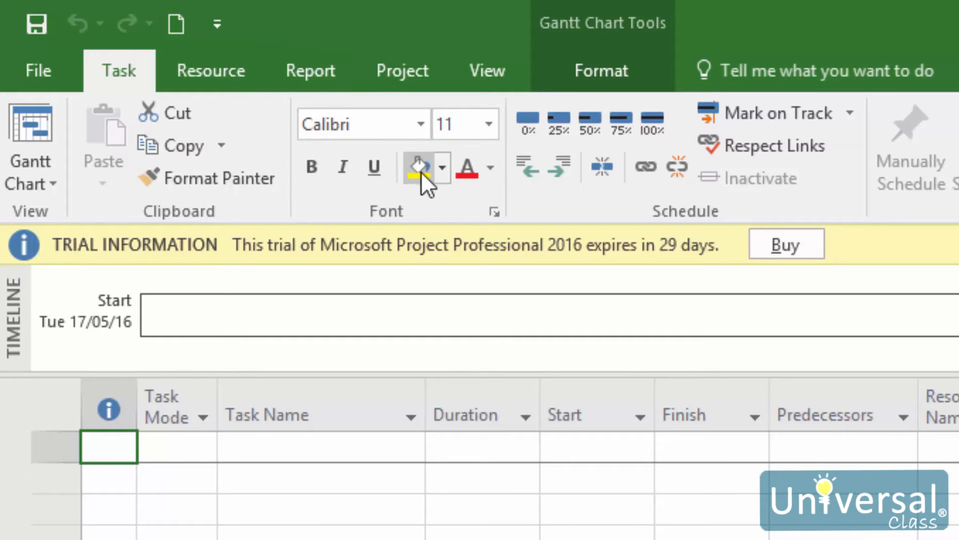
mouse_move(419, 167)
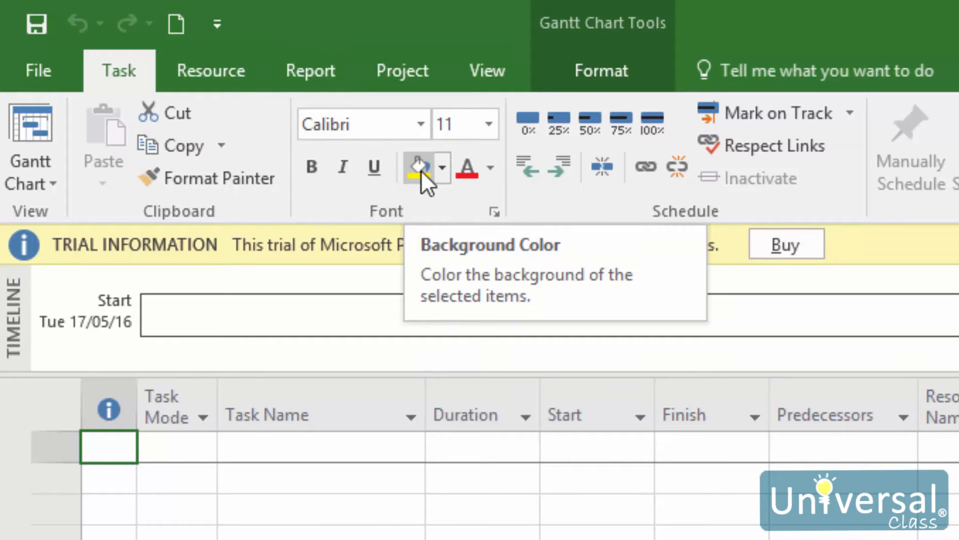
- Add Background Color to the Quick Access Toolbar from its right-click menu, then show the customize list
right_click(418, 167)
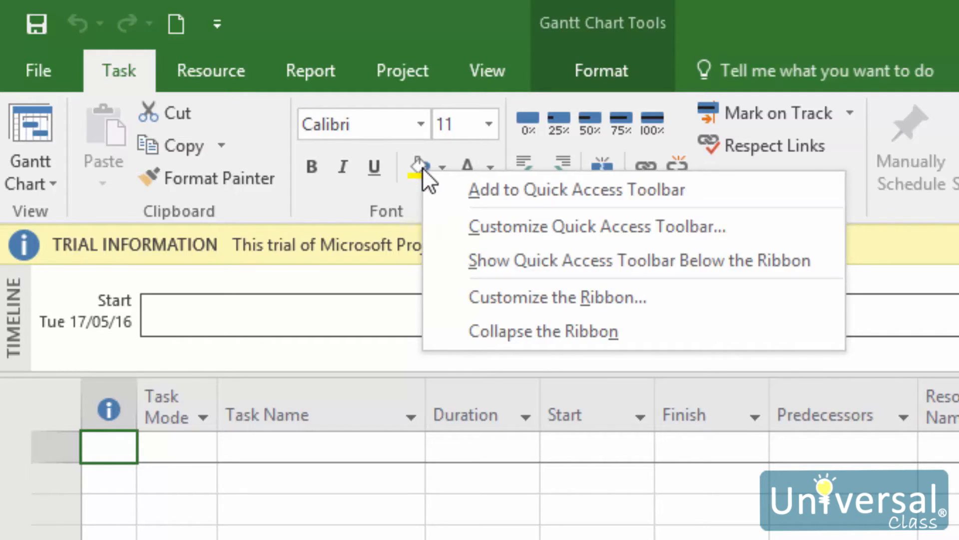
left_click(574, 189)
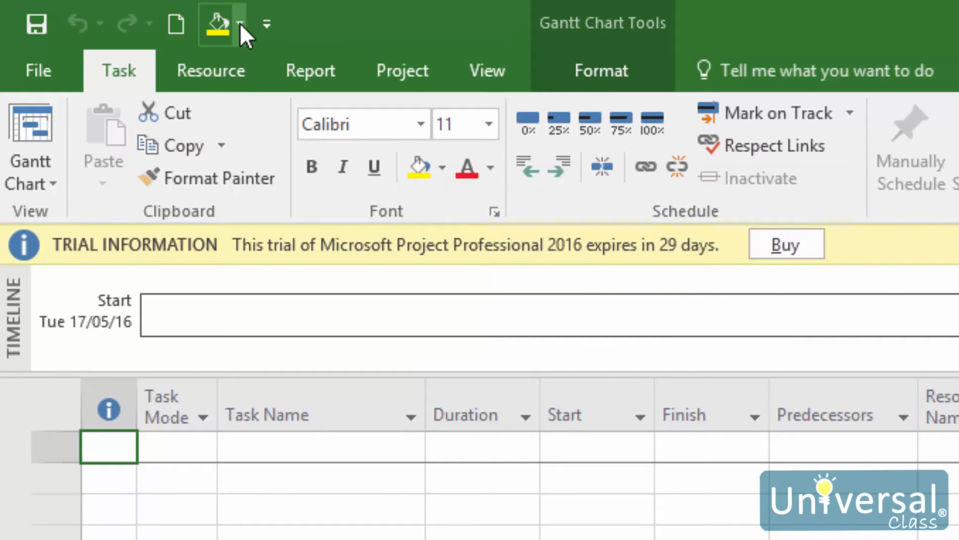
mouse_move(467, 32)
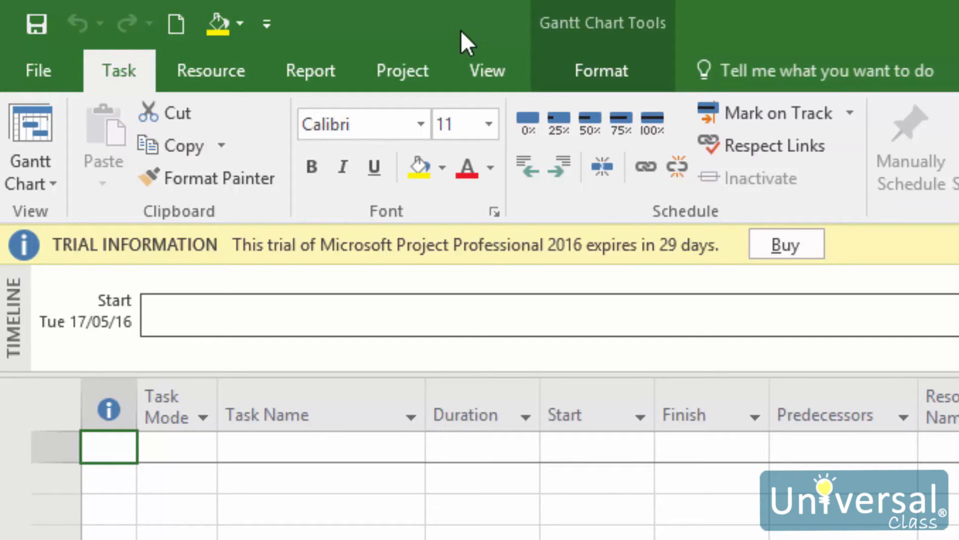
left_click(266, 24)
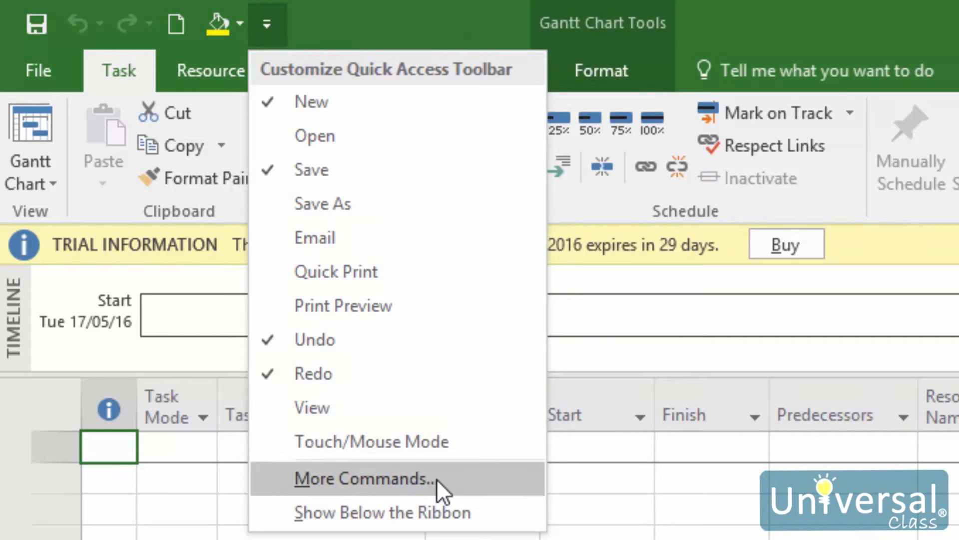
- In More Commands, move Background Color up twice so it sits right after Save
left_click(363, 478)
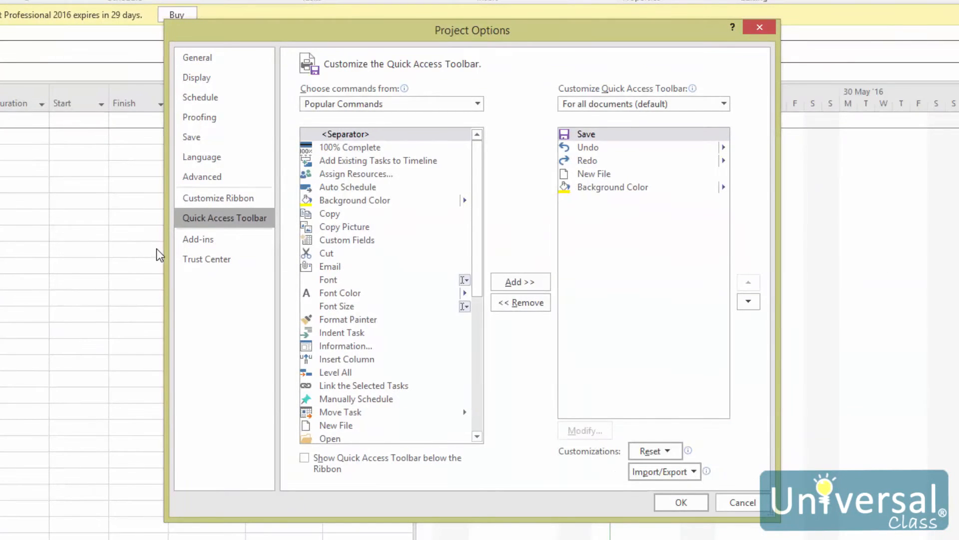
mouse_move(643, 272)
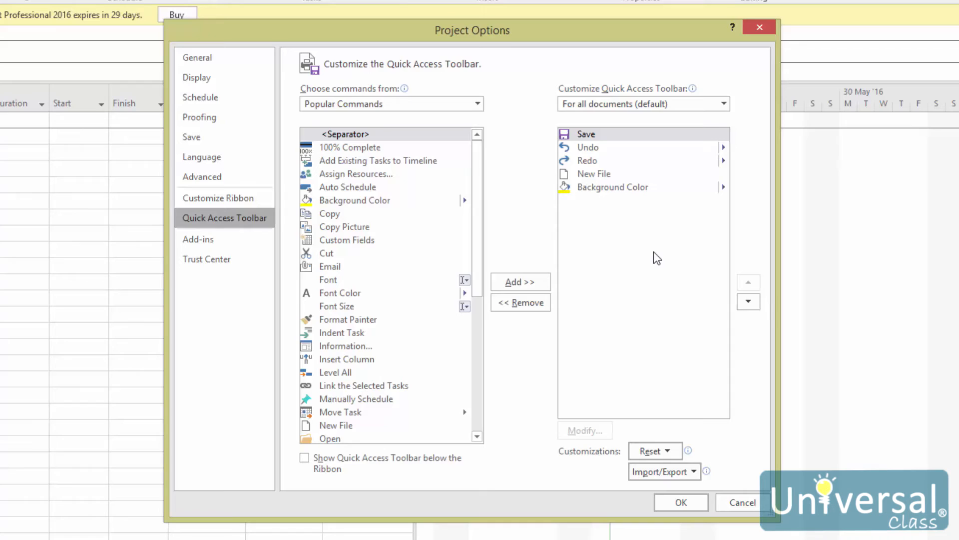
mouse_move(636, 248)
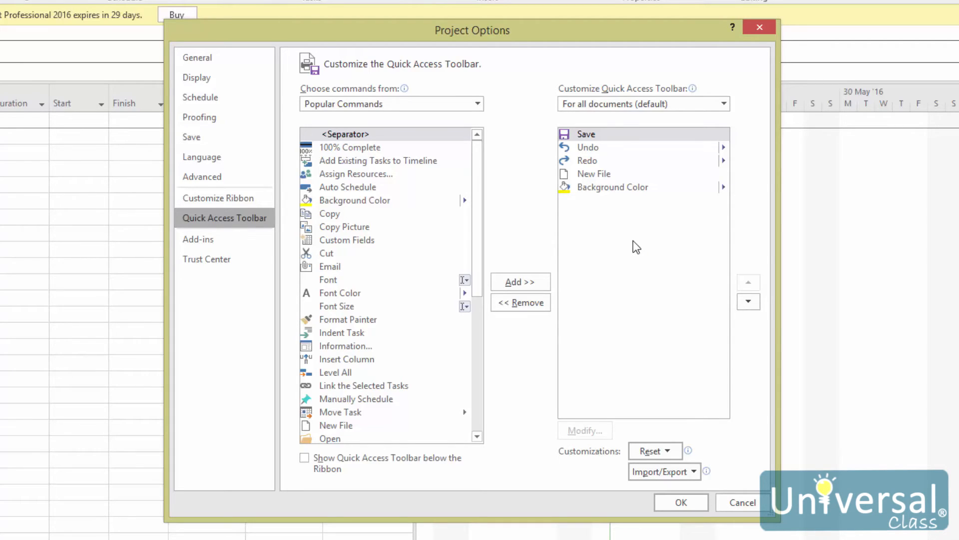
mouse_move(619, 213)
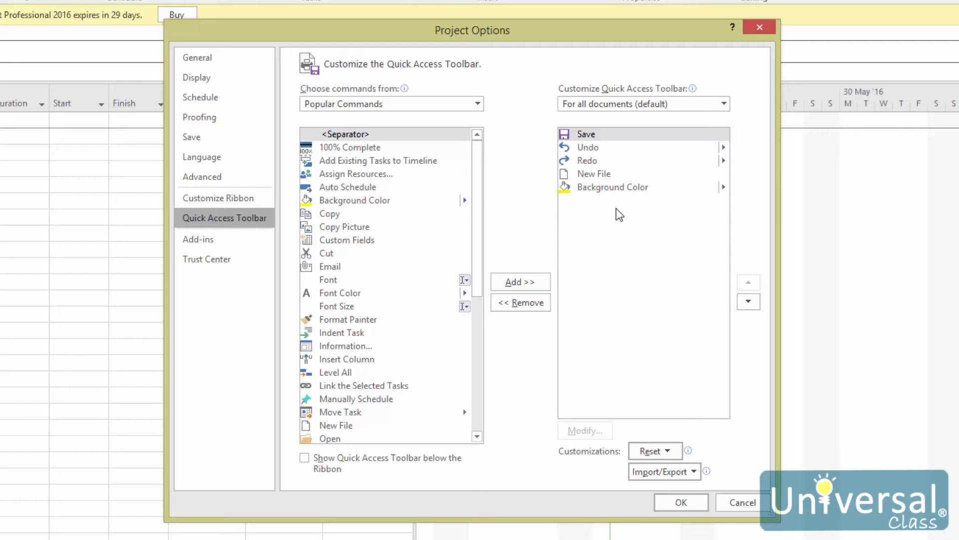
mouse_move(634, 185)
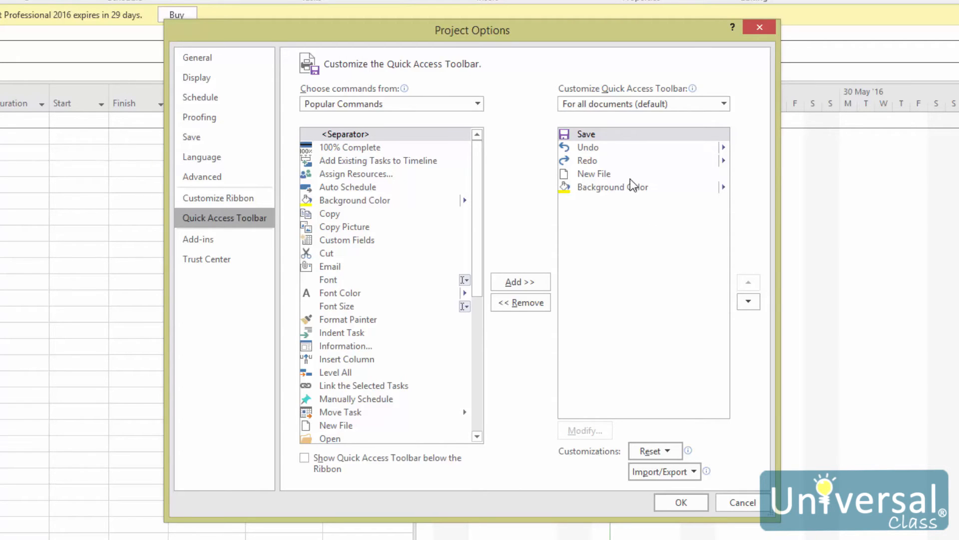
left_click(612, 186)
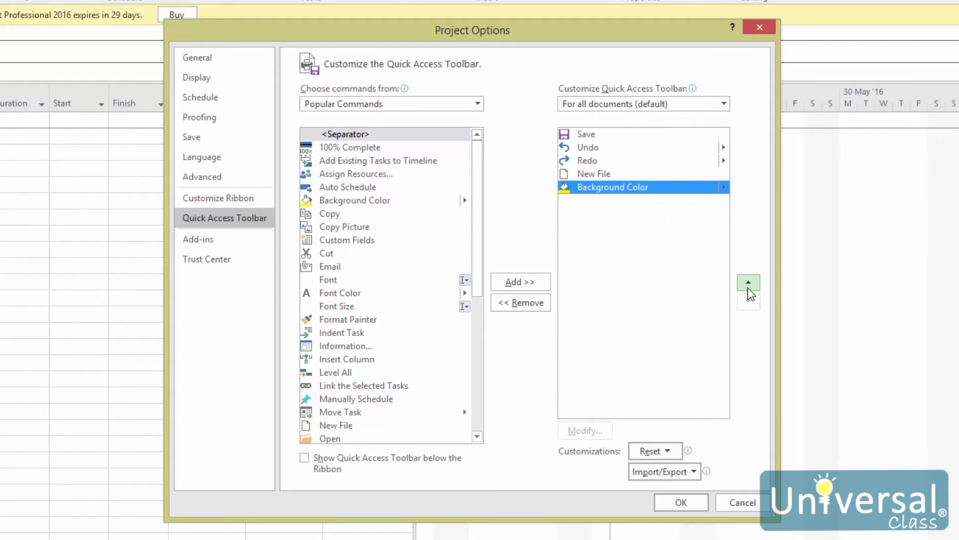
left_click(749, 283)
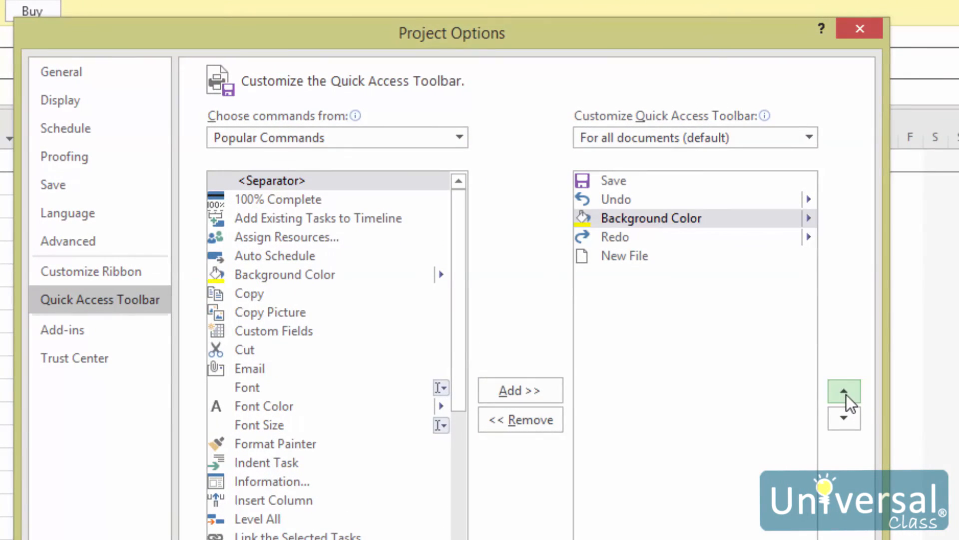
left_click(844, 391)
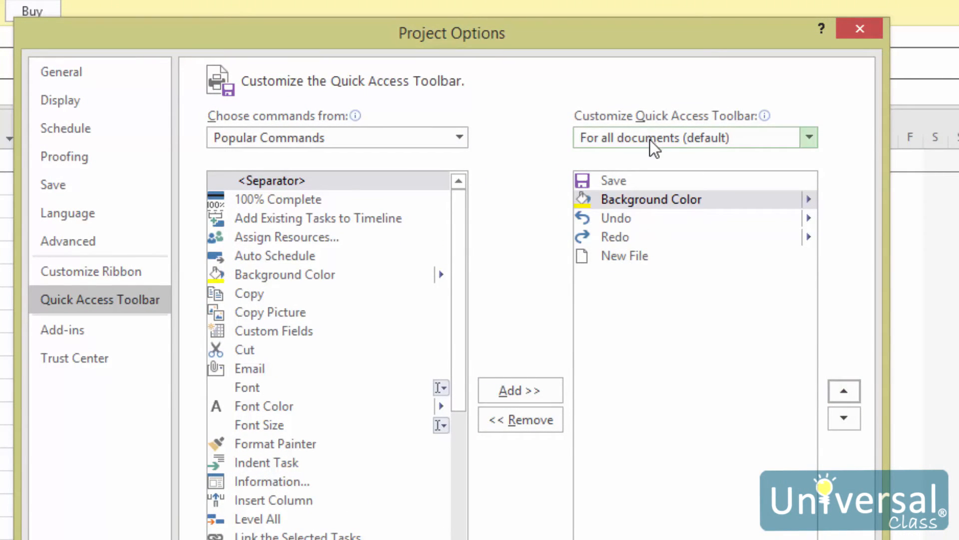
mouse_move(703, 366)
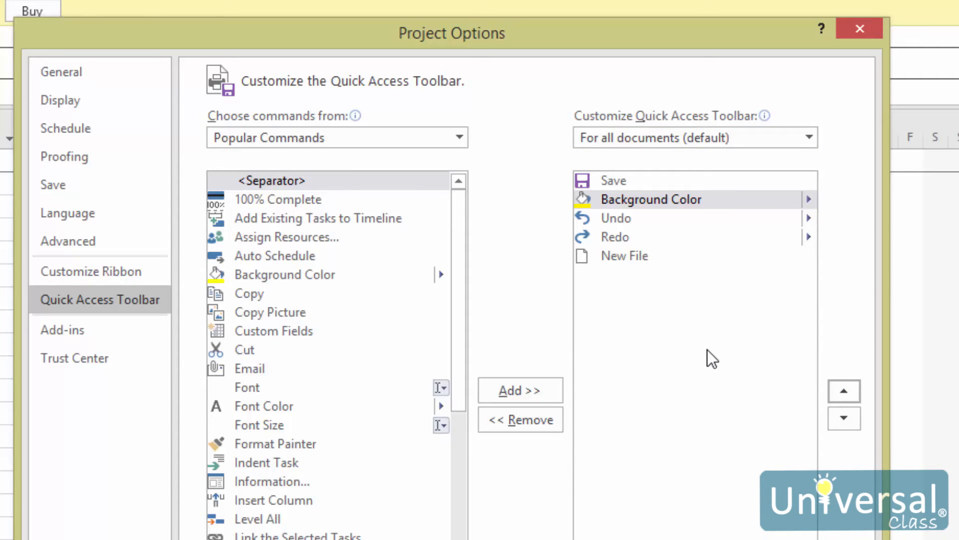
mouse_move(628, 220)
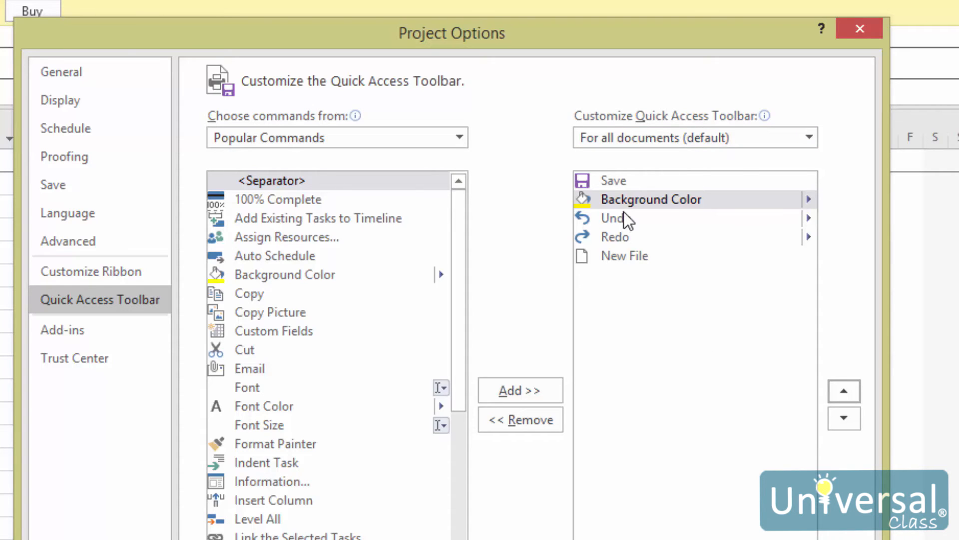
- Insert a <Separator> after Background Color in the toolbar command list
left_click(651, 198)
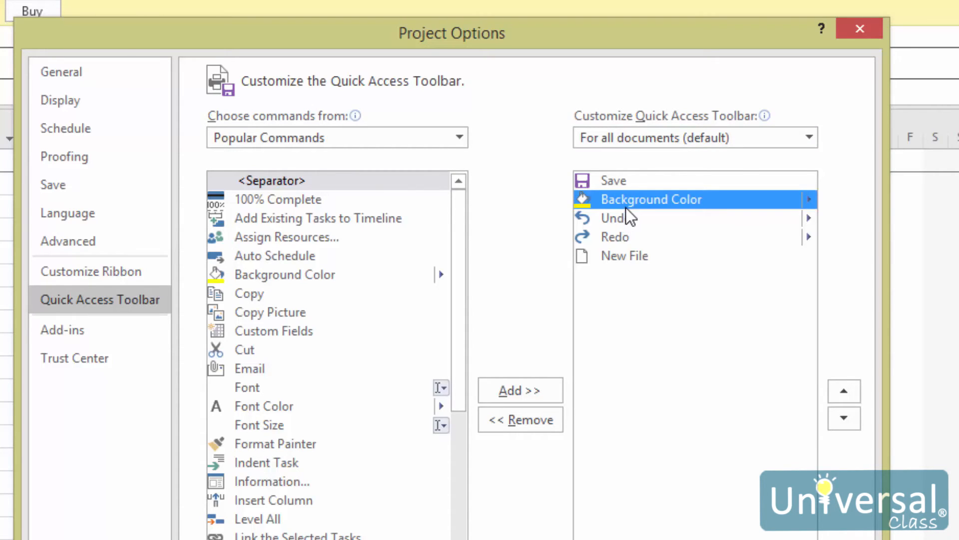
mouse_move(650, 211)
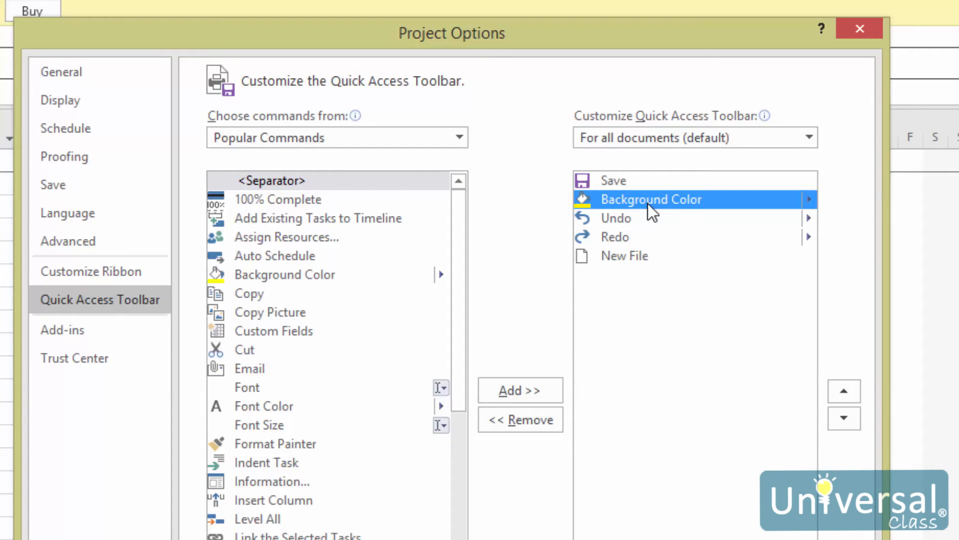
left_click(271, 180)
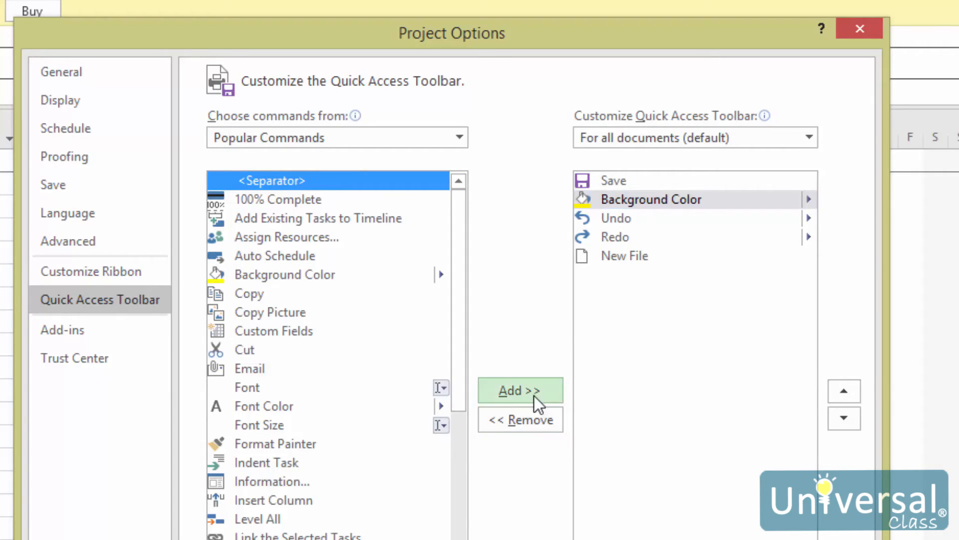
left_click(520, 390)
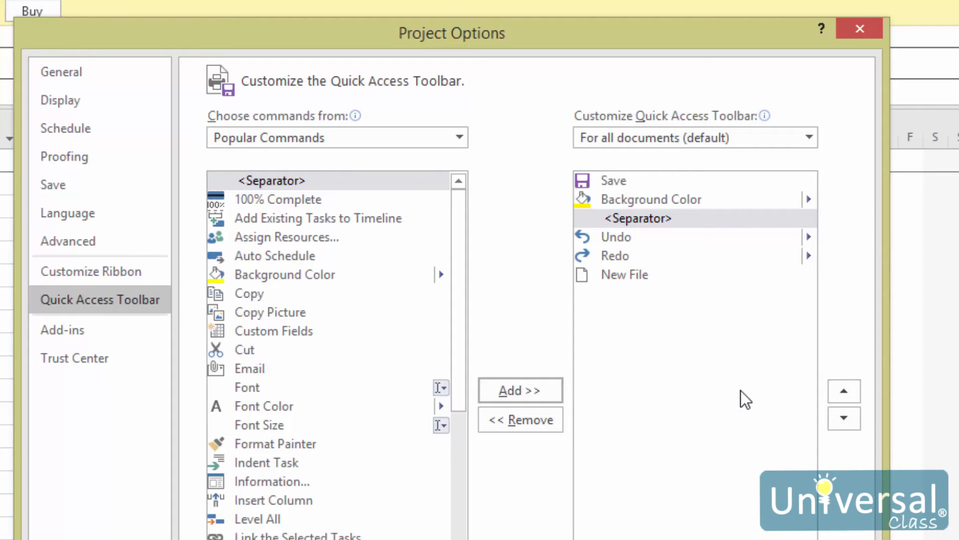
mouse_move(665, 236)
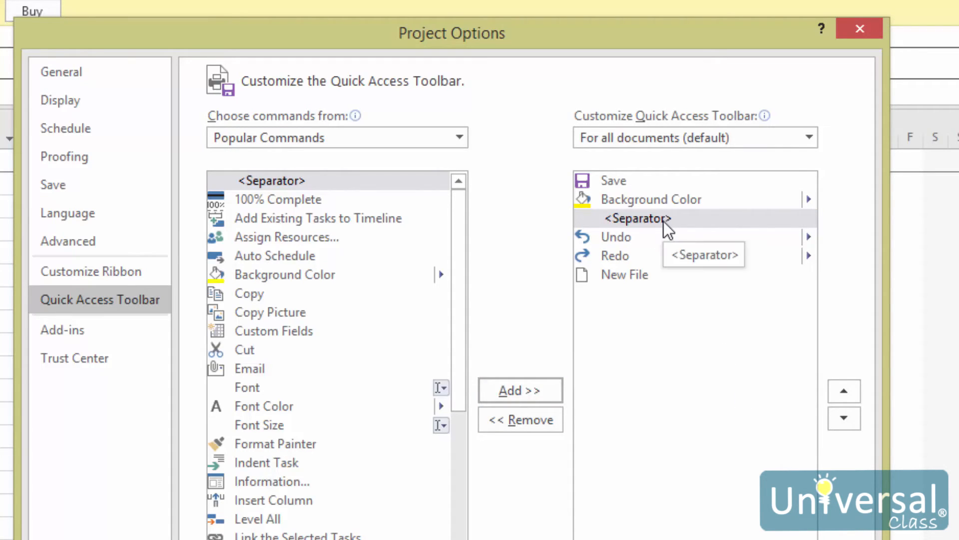
mouse_move(664, 236)
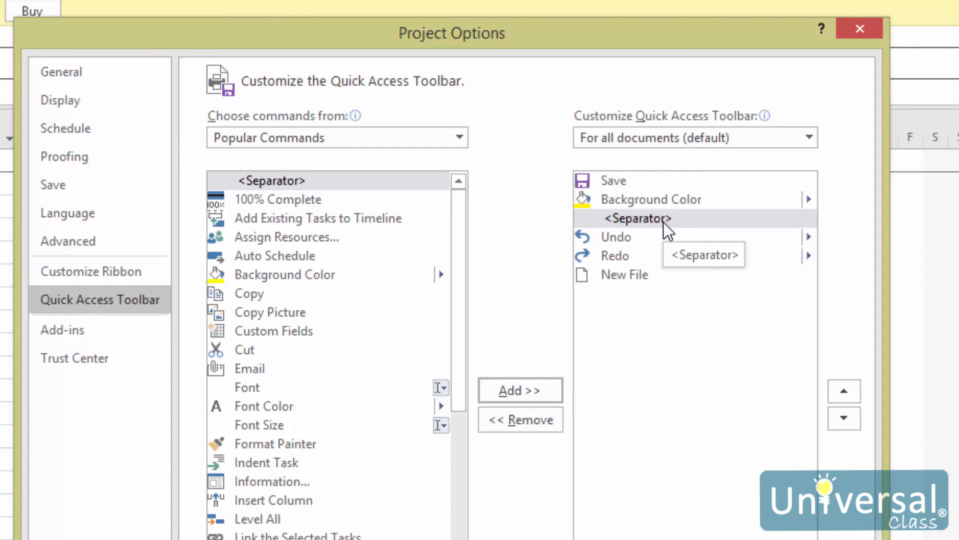
mouse_move(666, 231)
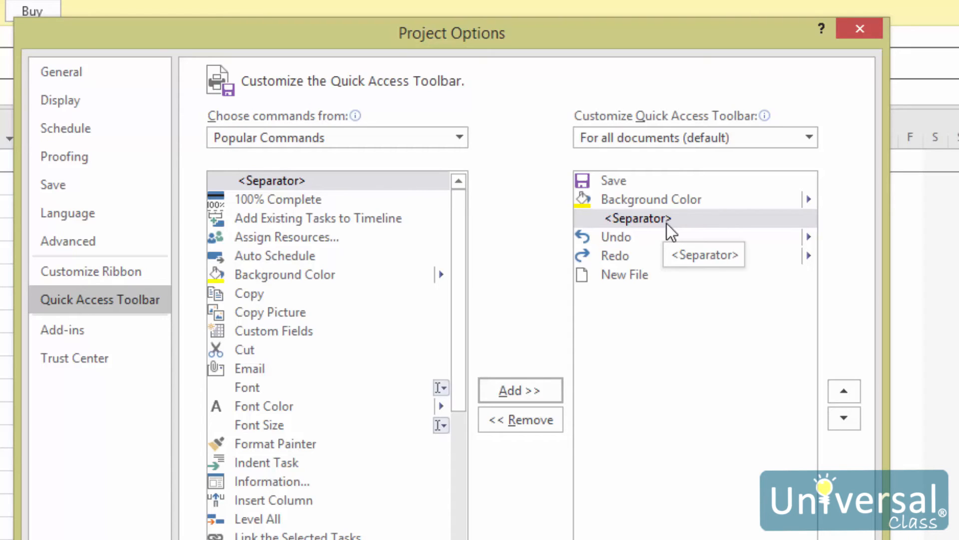
mouse_move(296, 373)
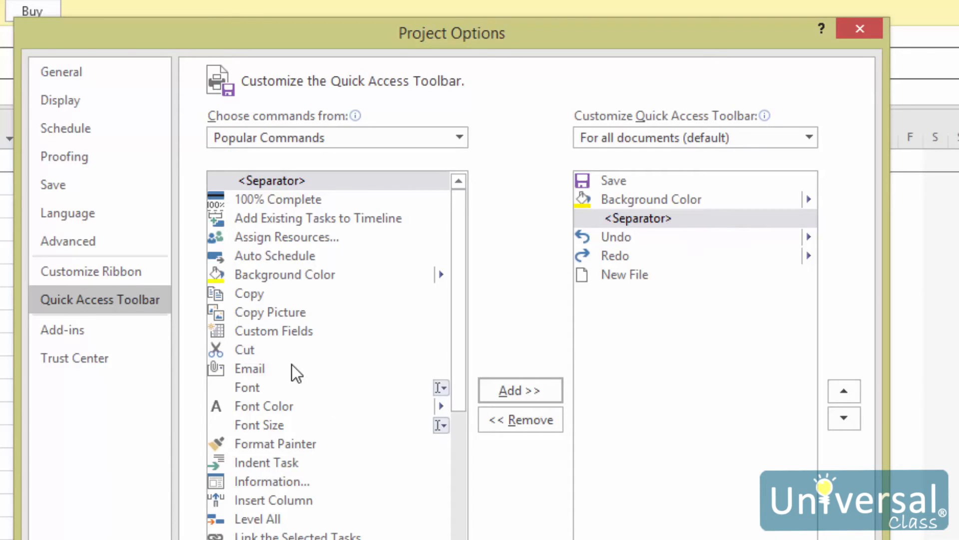
- Add Email to the toolbar, remove it again, and confirm the customization with OK
left_click(248, 369)
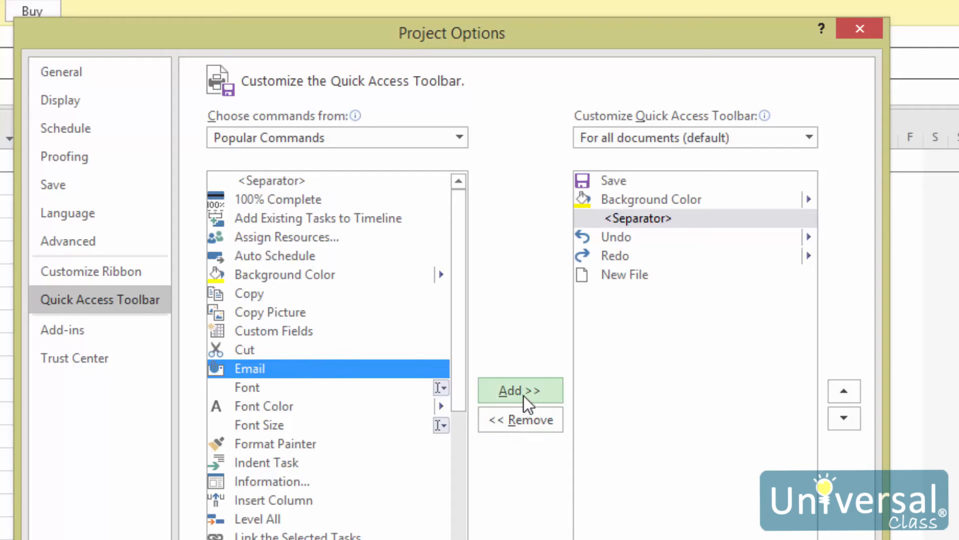
left_click(520, 391)
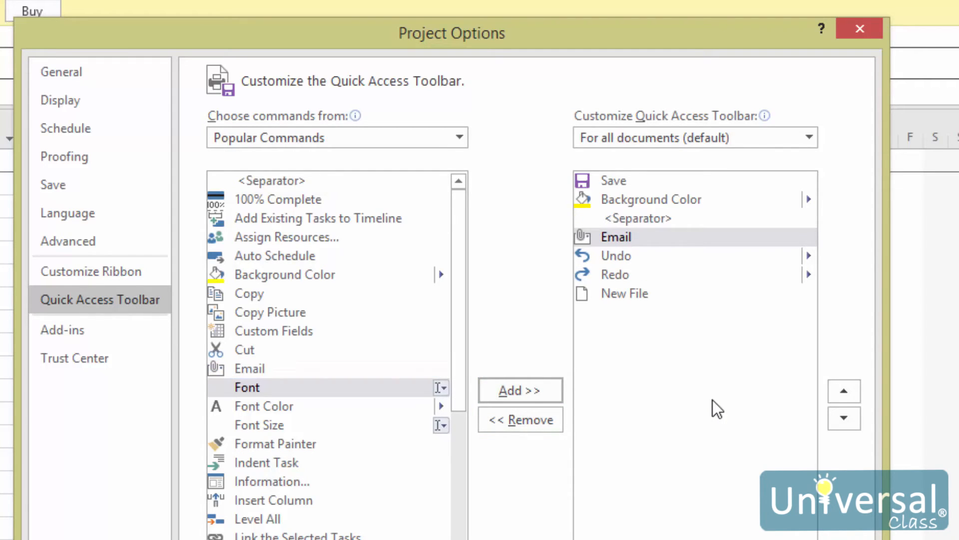
mouse_move(758, 308)
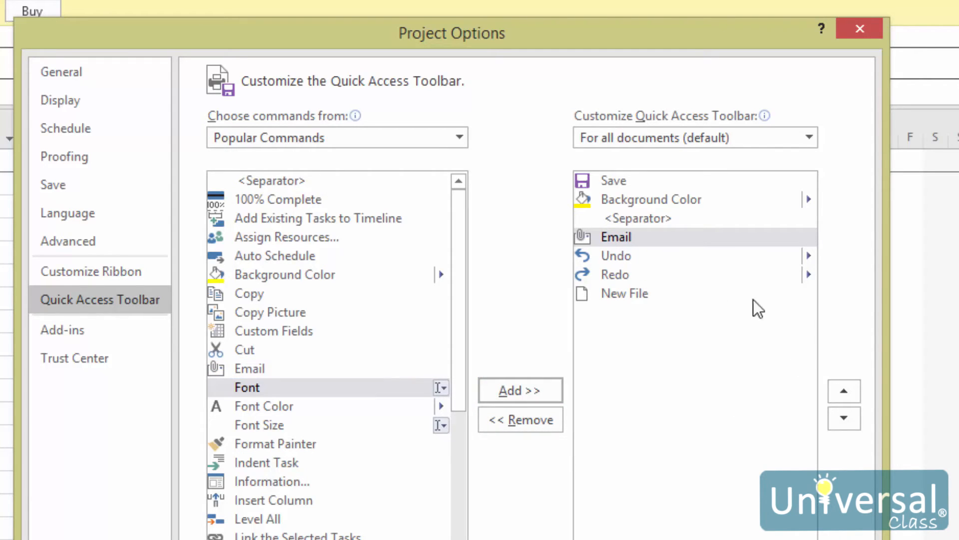
left_click(617, 237)
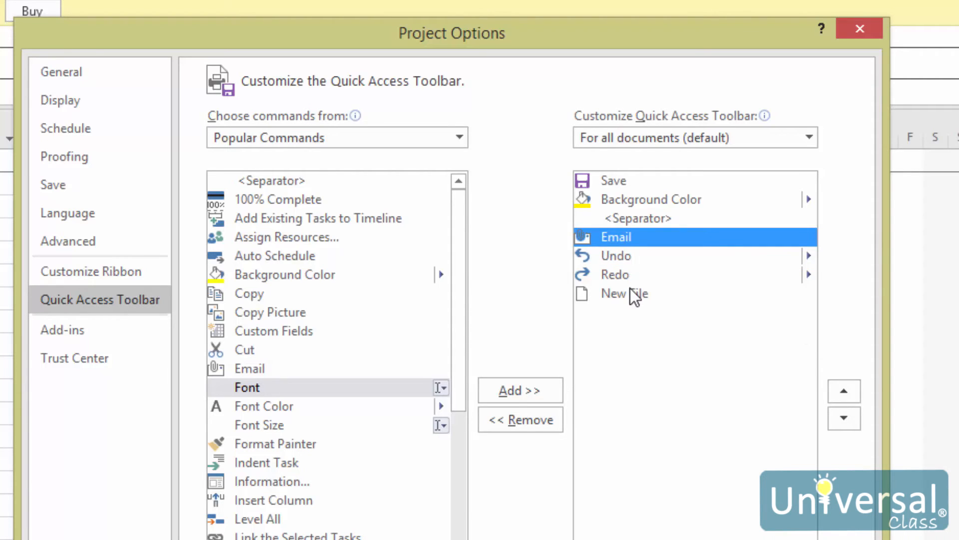
mouse_move(501, 450)
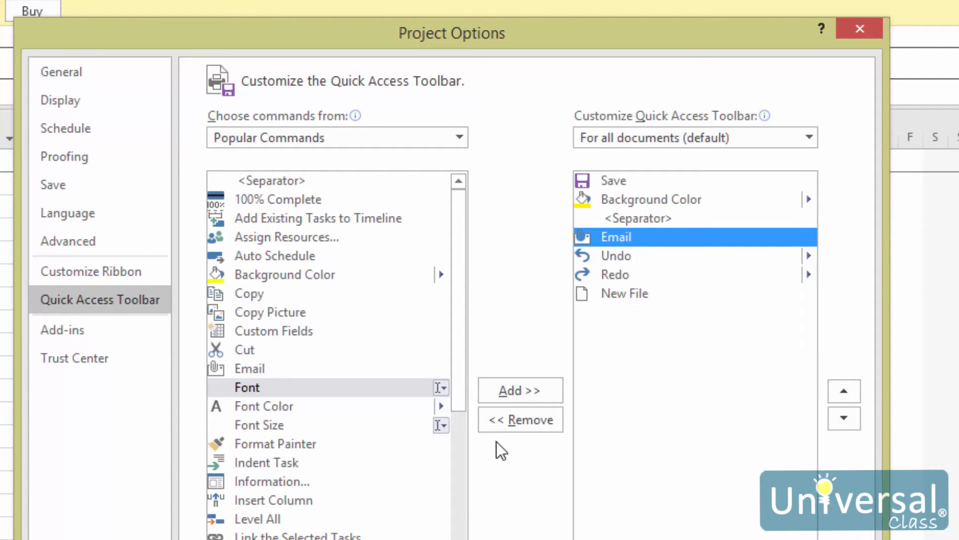
left_click(520, 419)
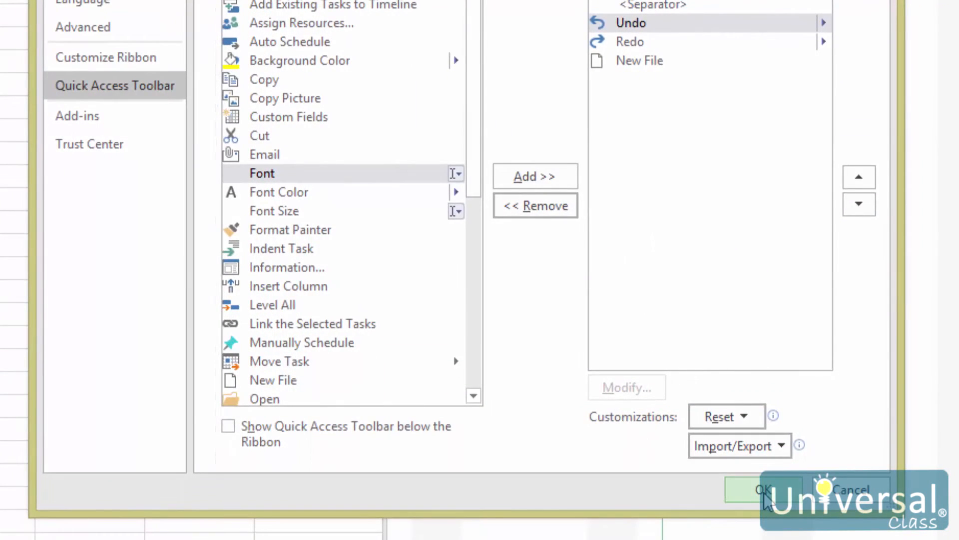
left_click(760, 490)
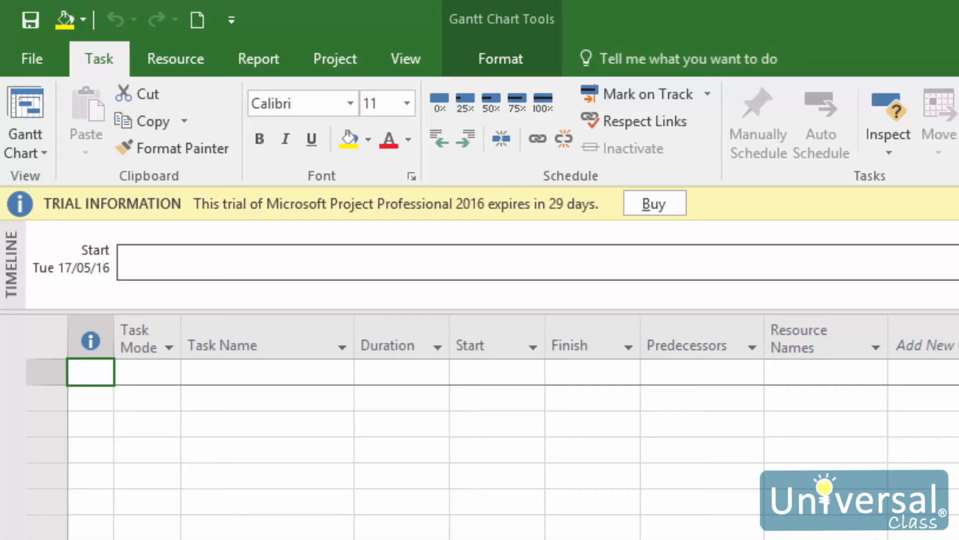
mouse_move(81, 88)
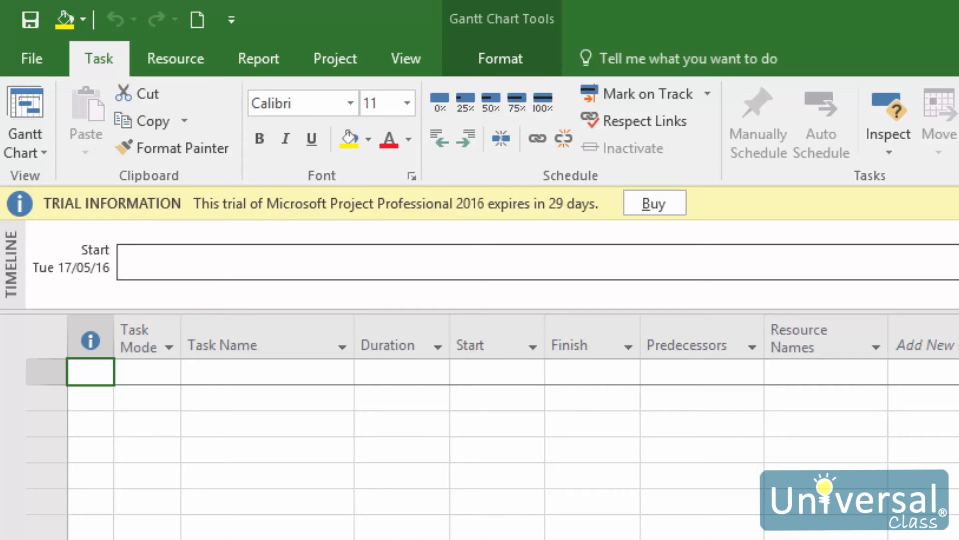
mouse_move(214, 208)
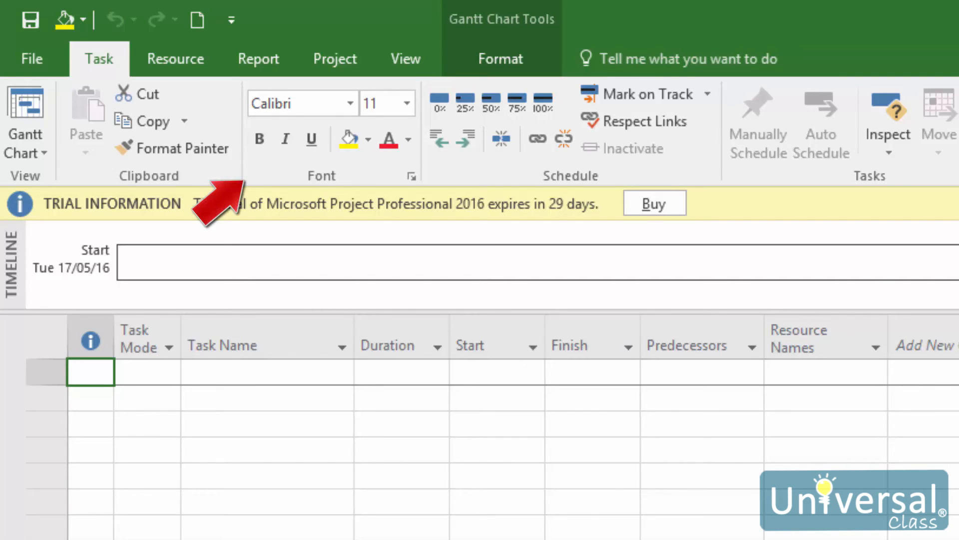
mouse_move(416, 300)
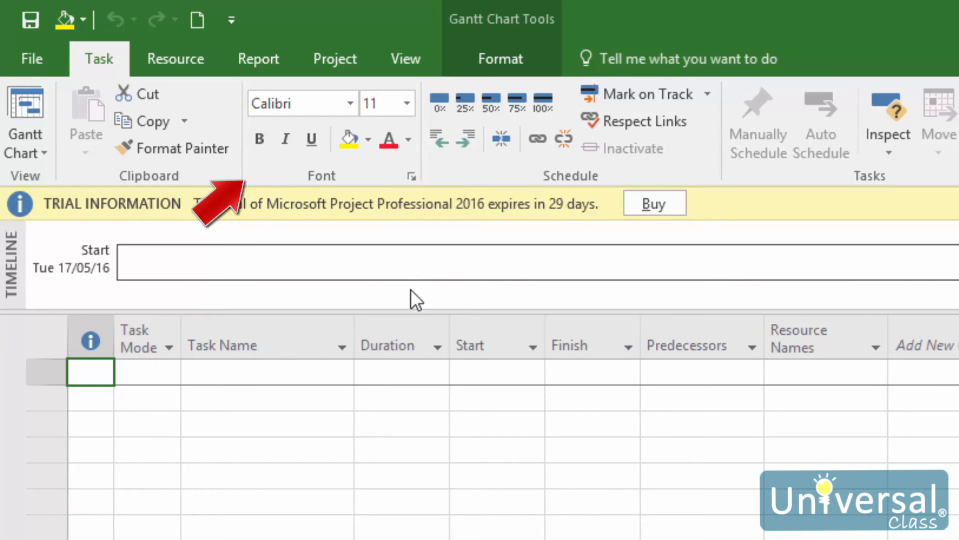
mouse_move(428, 368)
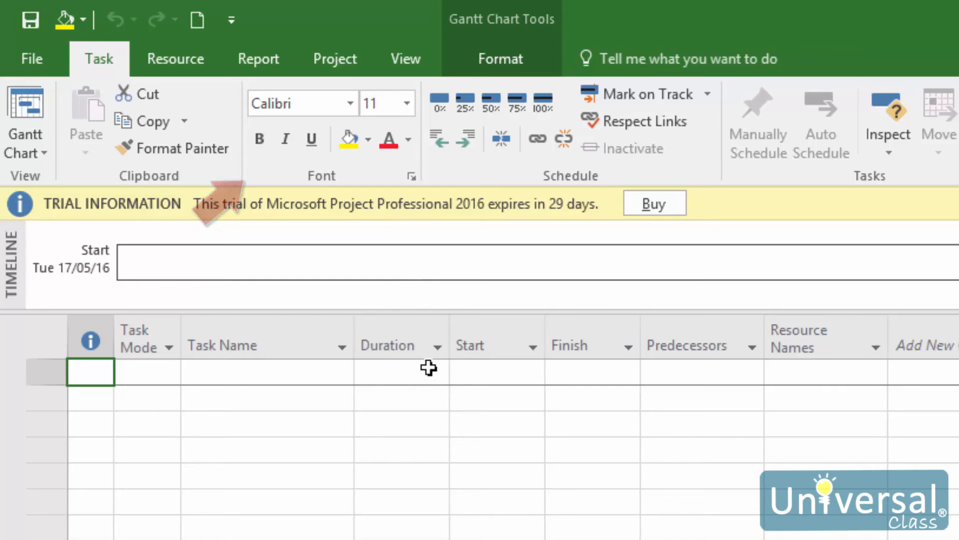
mouse_move(455, 415)
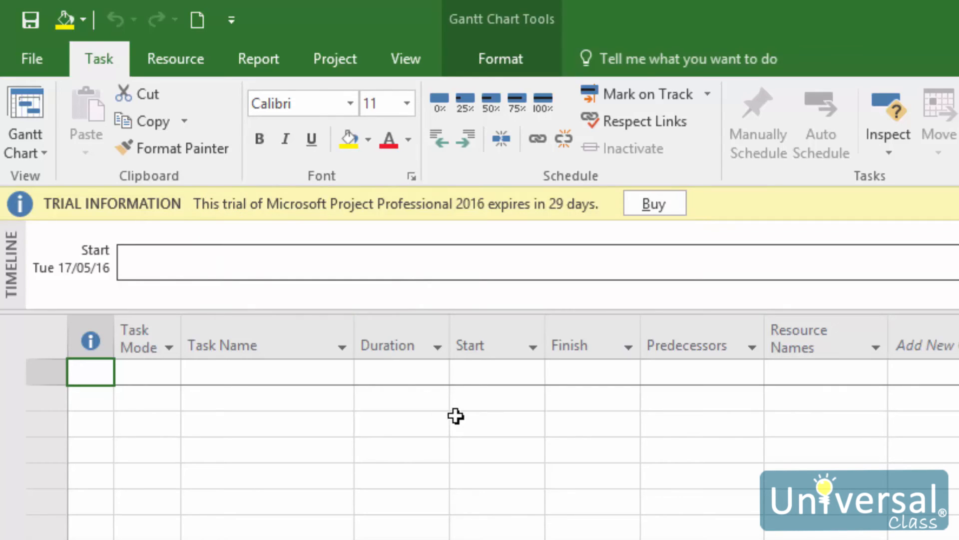
mouse_move(472, 436)
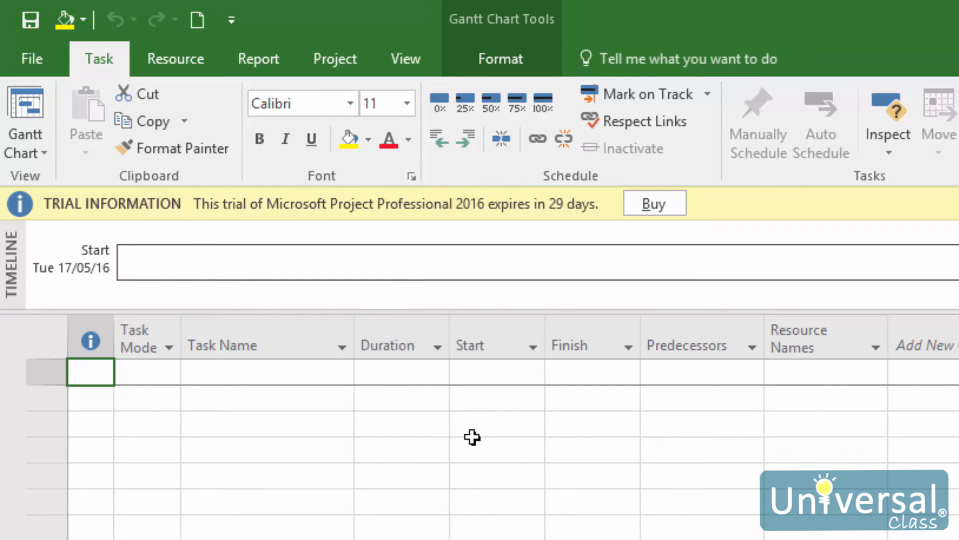
left_click(31, 59)
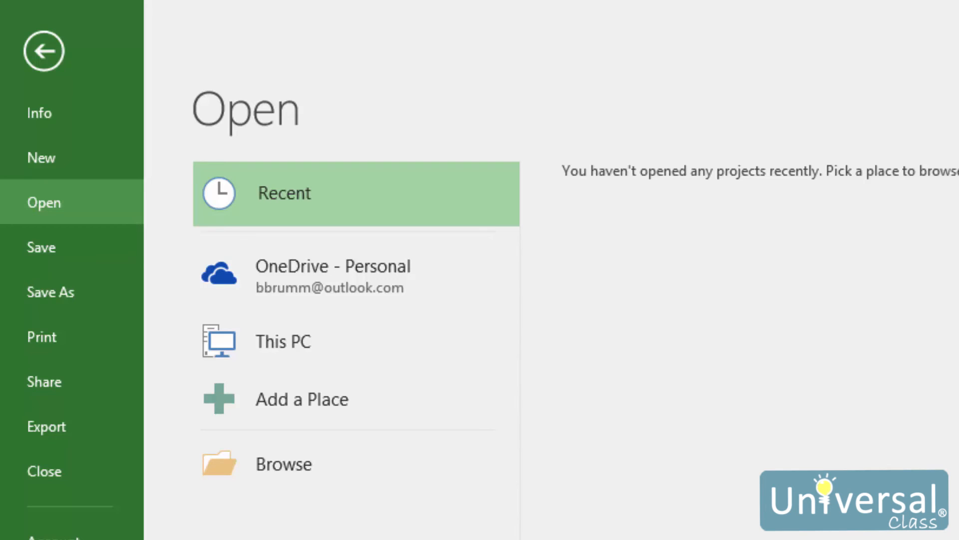
mouse_move(55, 60)
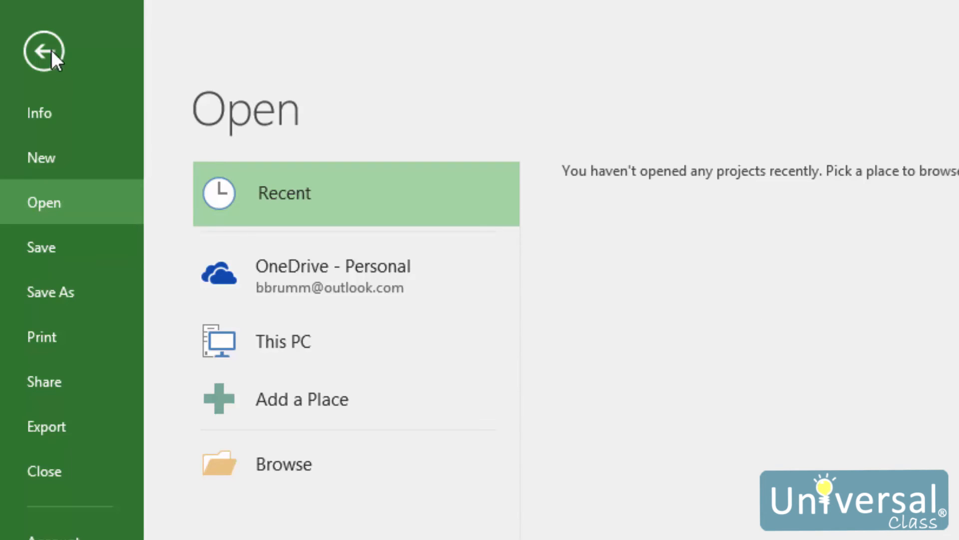
left_click(43, 50)
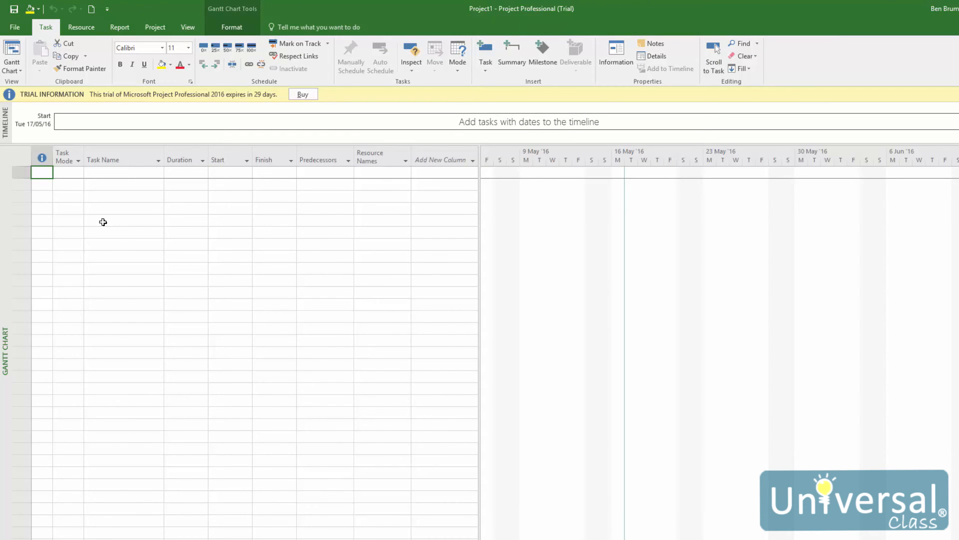
mouse_move(138, 99)
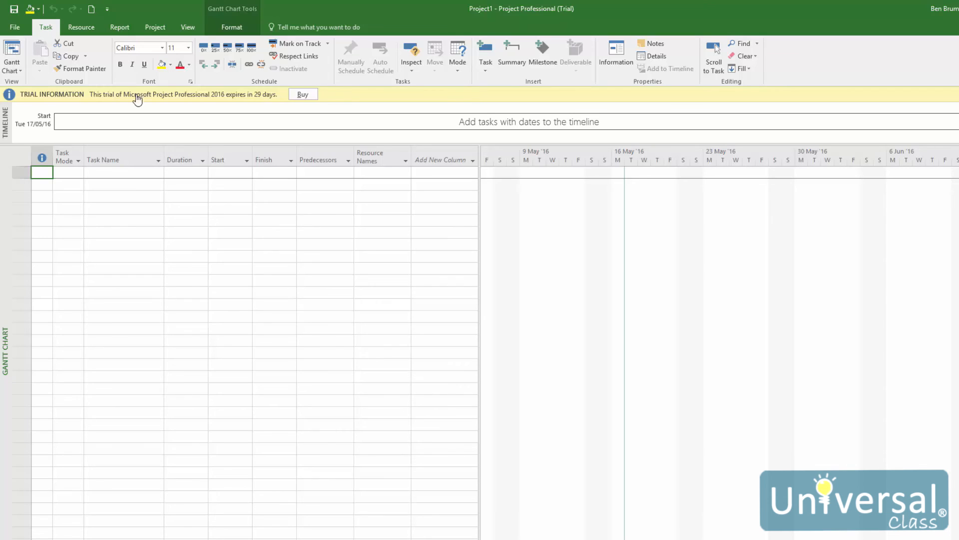
mouse_move(188, 27)
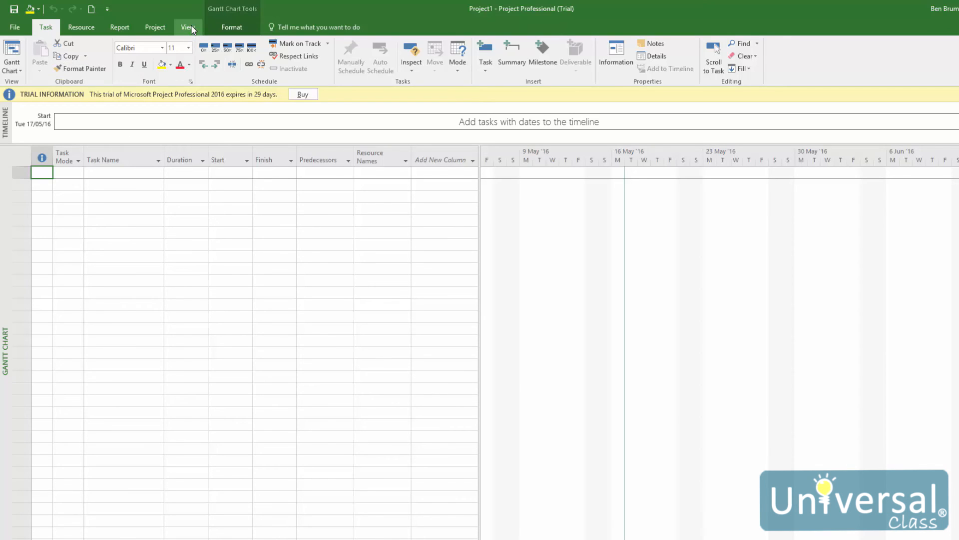
left_click(188, 27)
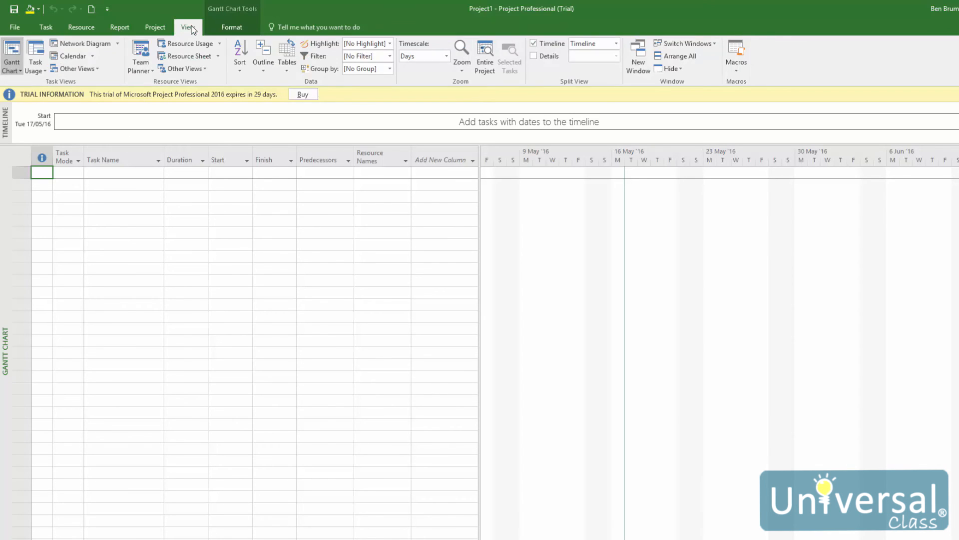
left_click(45, 27)
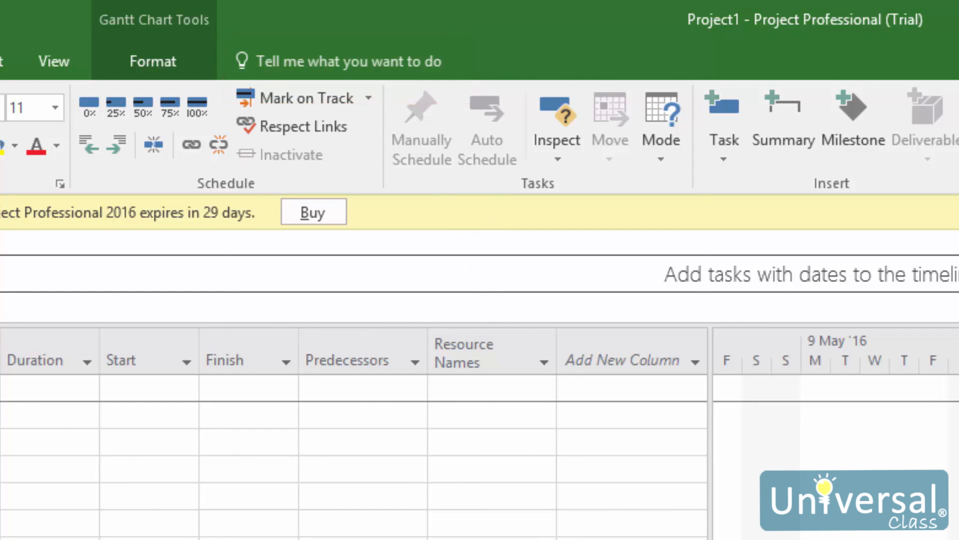
mouse_move(330, 77)
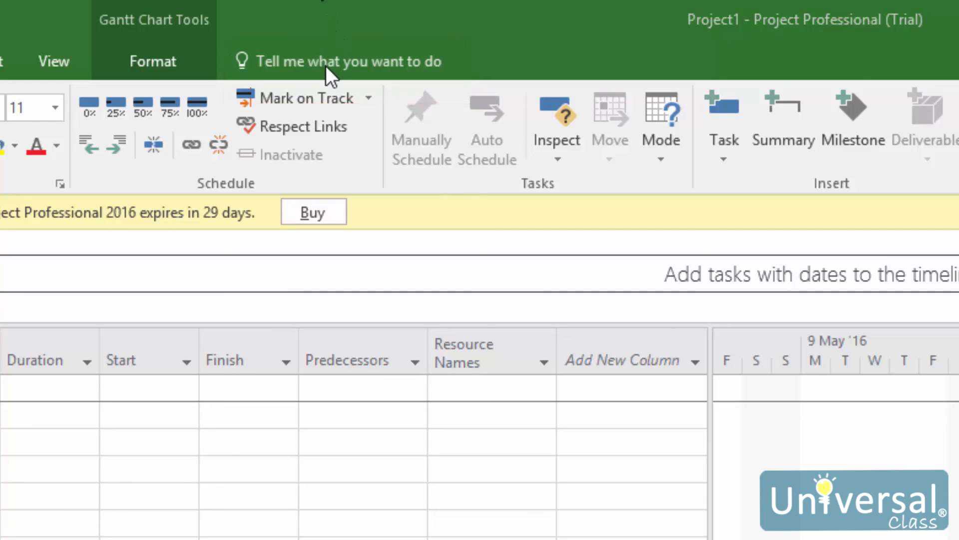
mouse_move(343, 61)
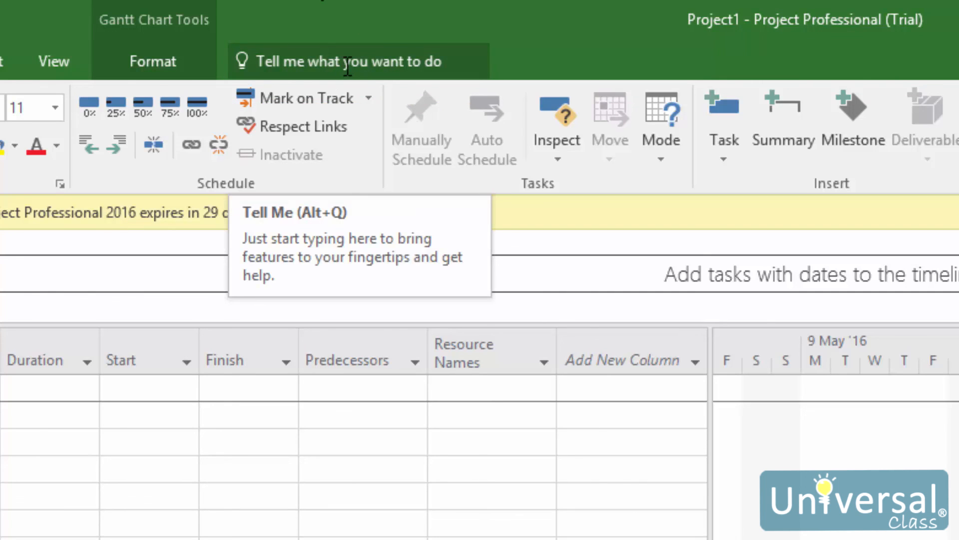
- Search Tell Me for 'add a task' and choose Insert Task to add a first <New Task> row
left_click(337, 61)
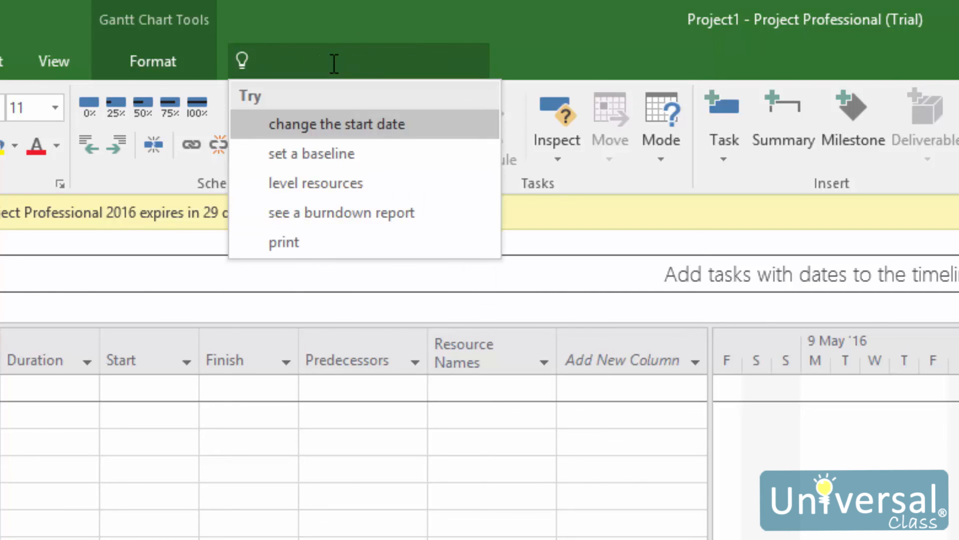
type("a")
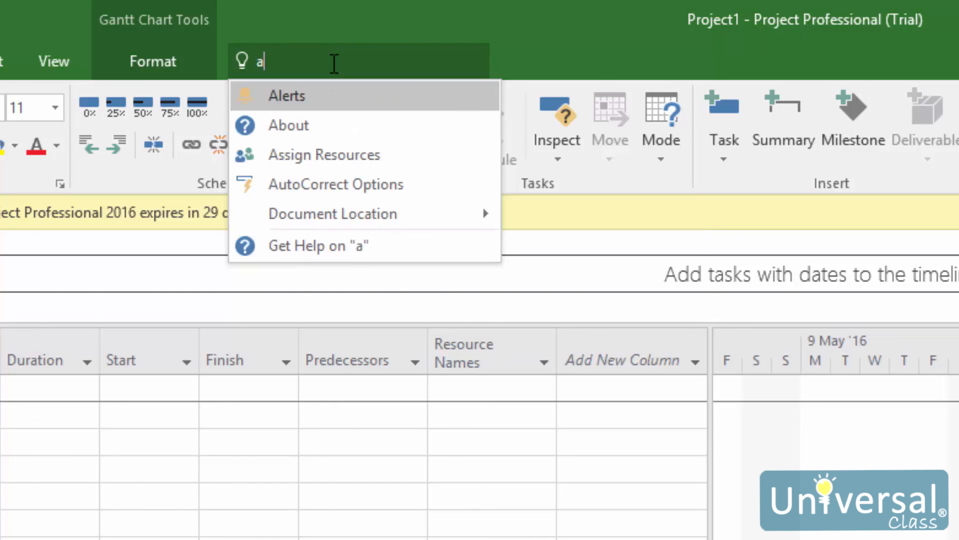
type("dd a task")
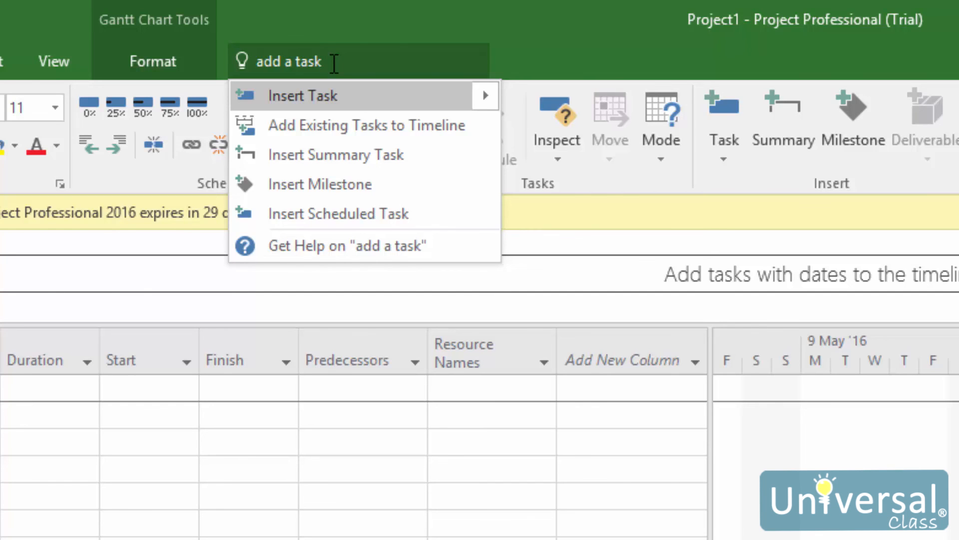
mouse_move(312, 101)
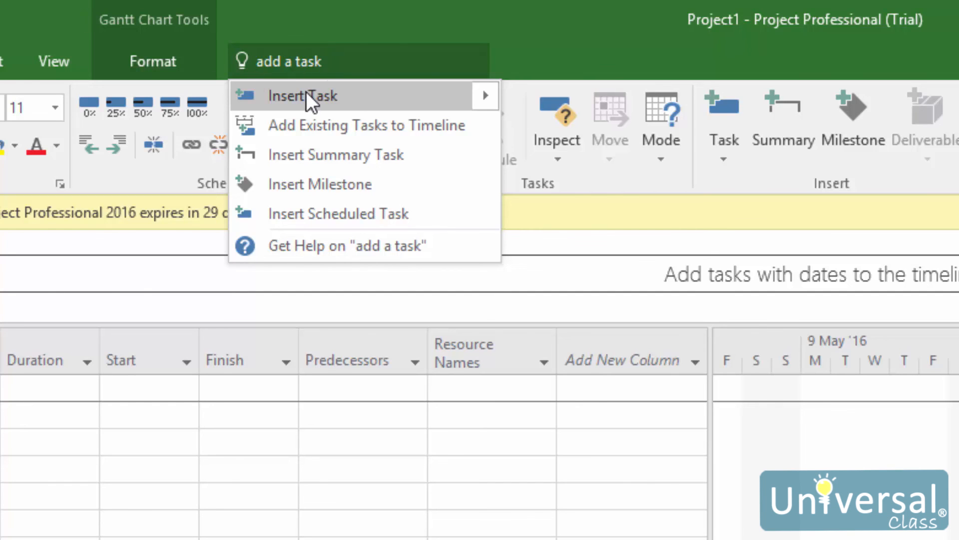
left_click(301, 96)
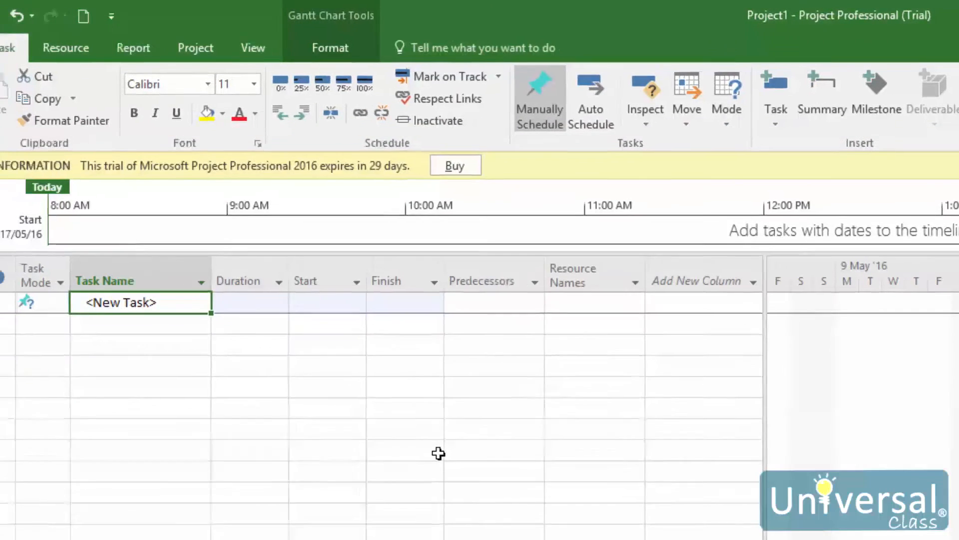